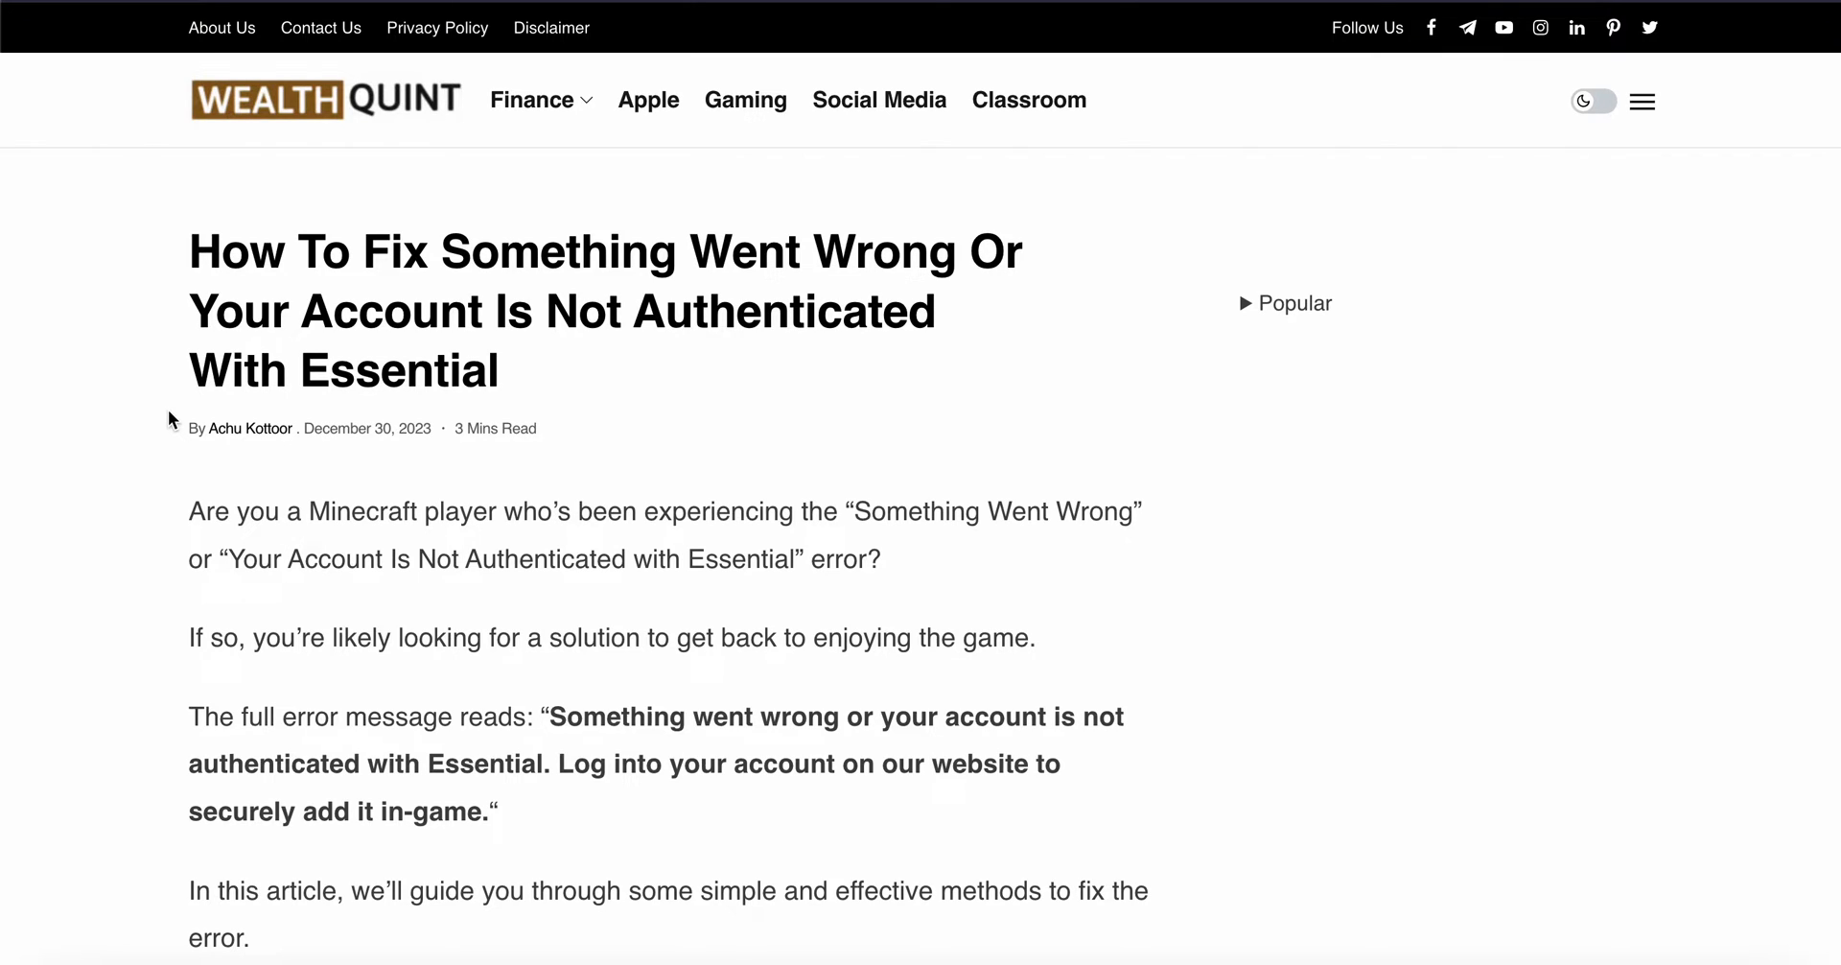
{"action": "scroll", "scroll_direction": "down", "scroll_amount": 3}
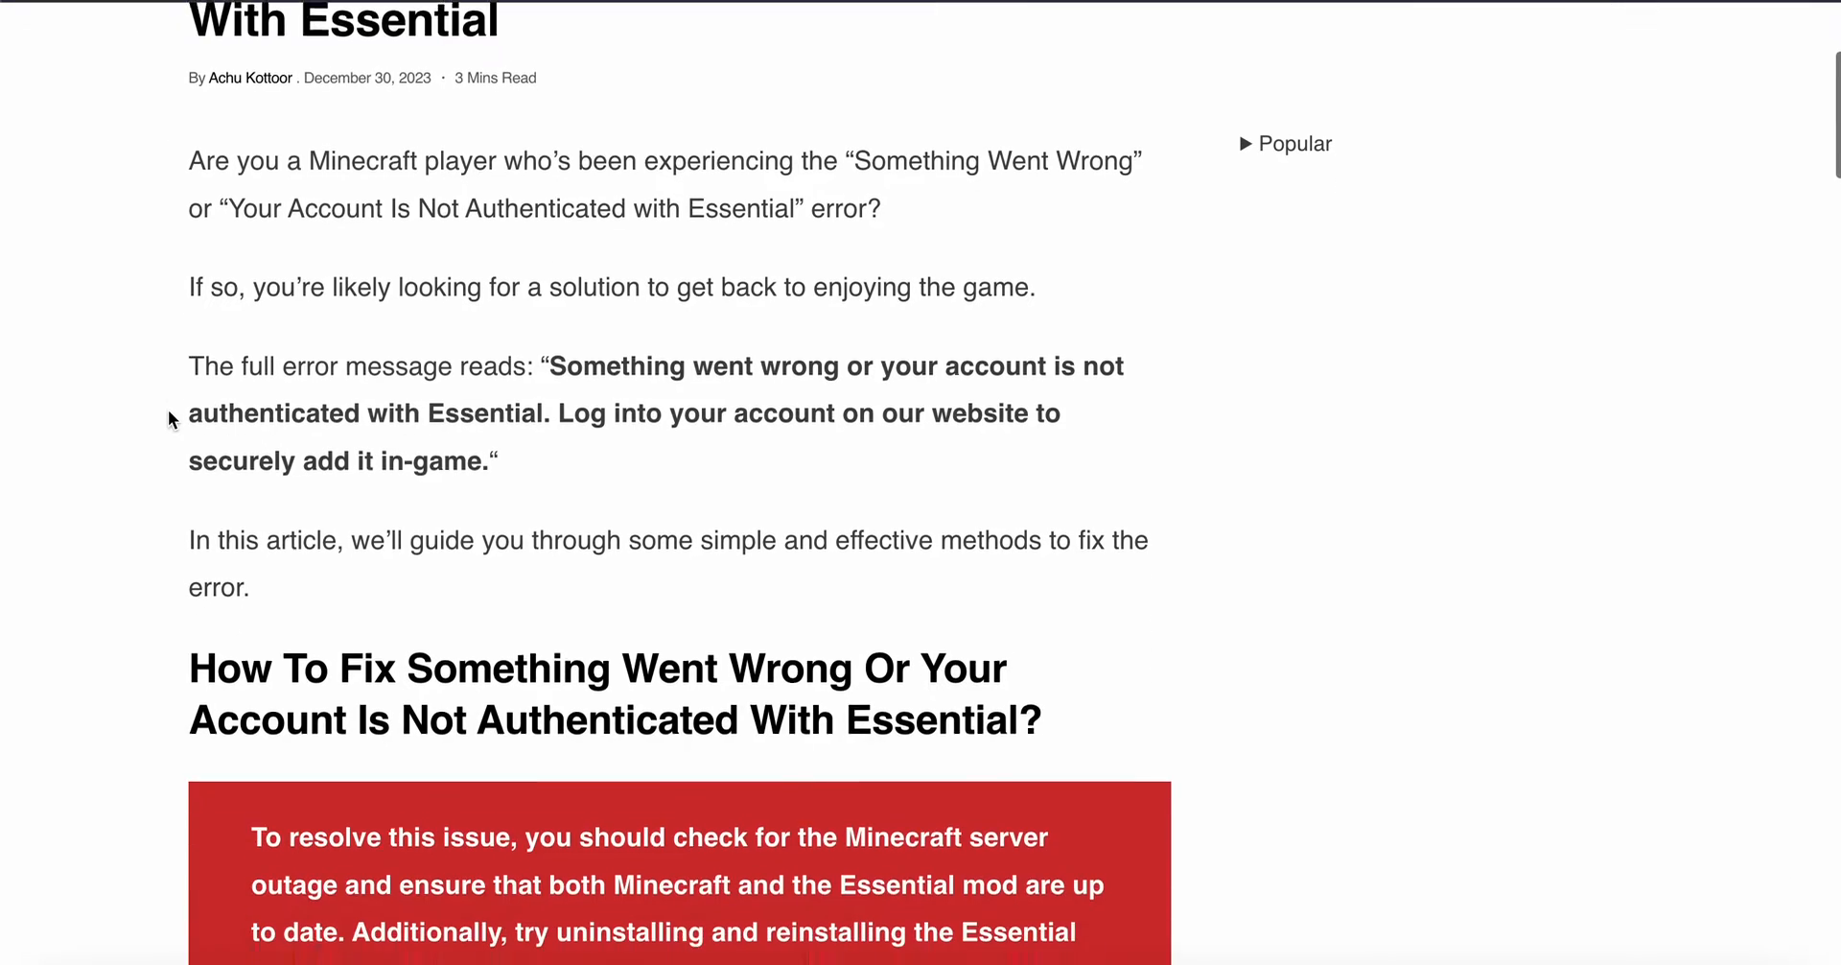
{"action": "scroll", "scroll_direction": "down", "scroll_amount": 3}
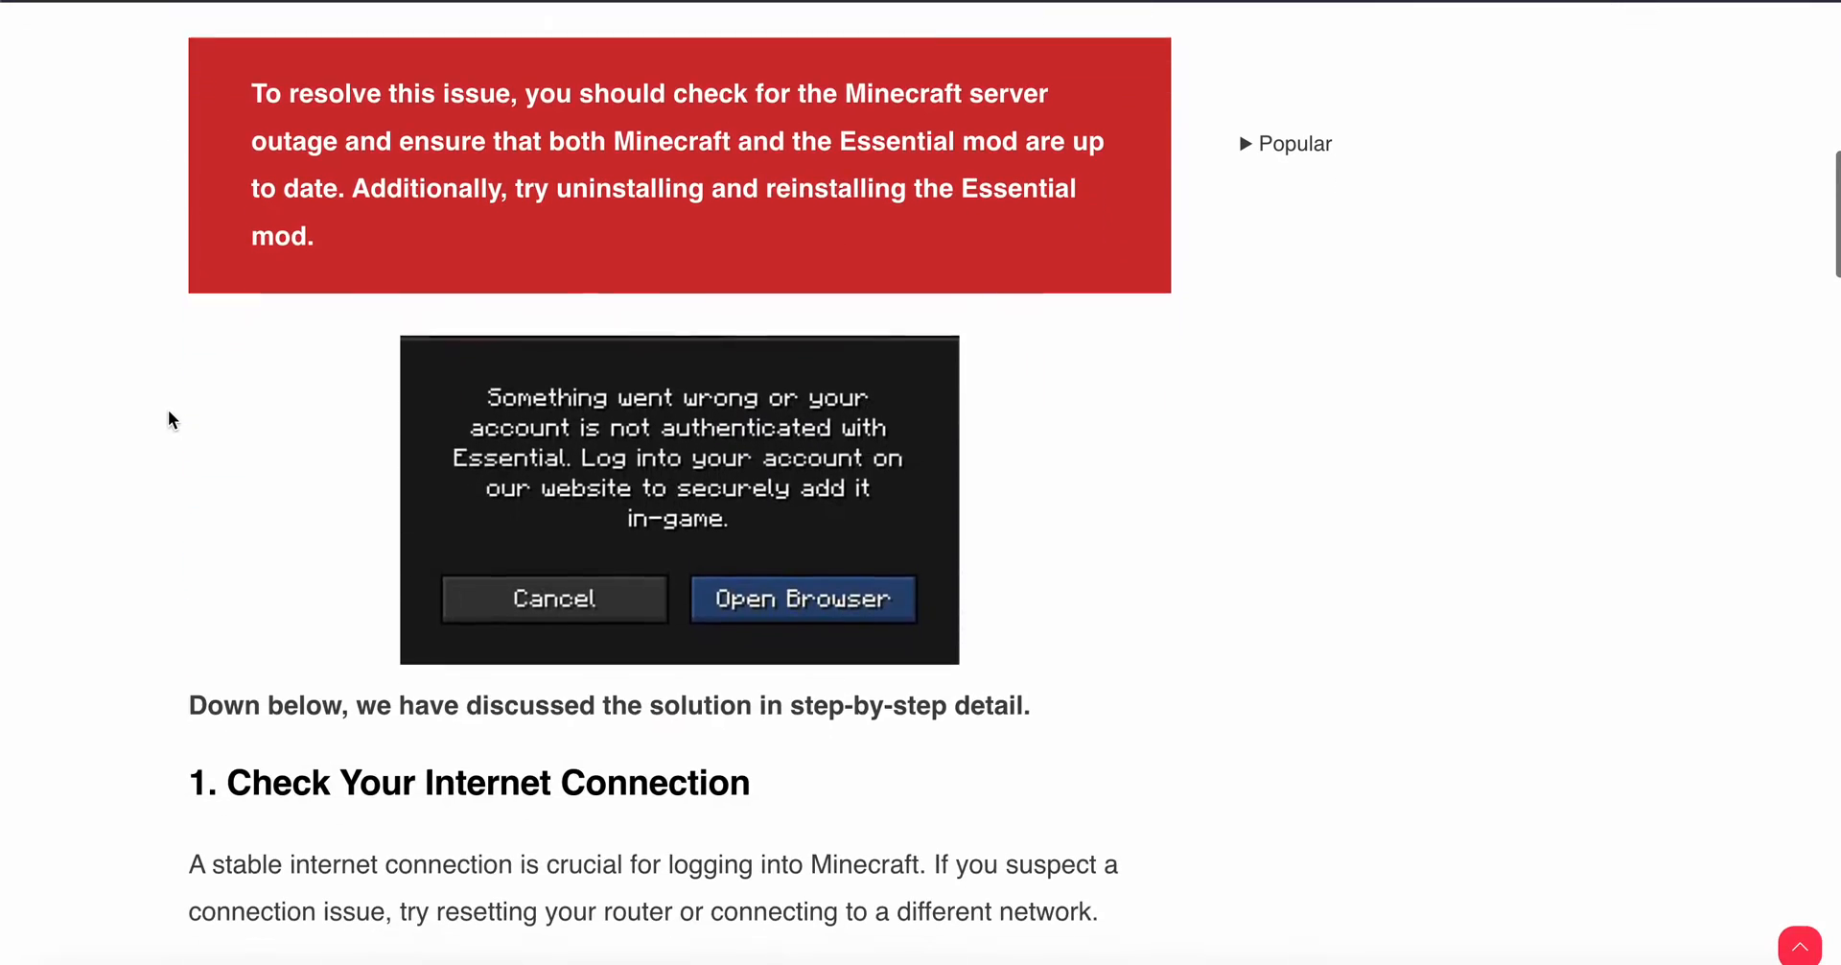
{"action": "scroll", "scroll_direction": "down", "scroll_amount": 3}
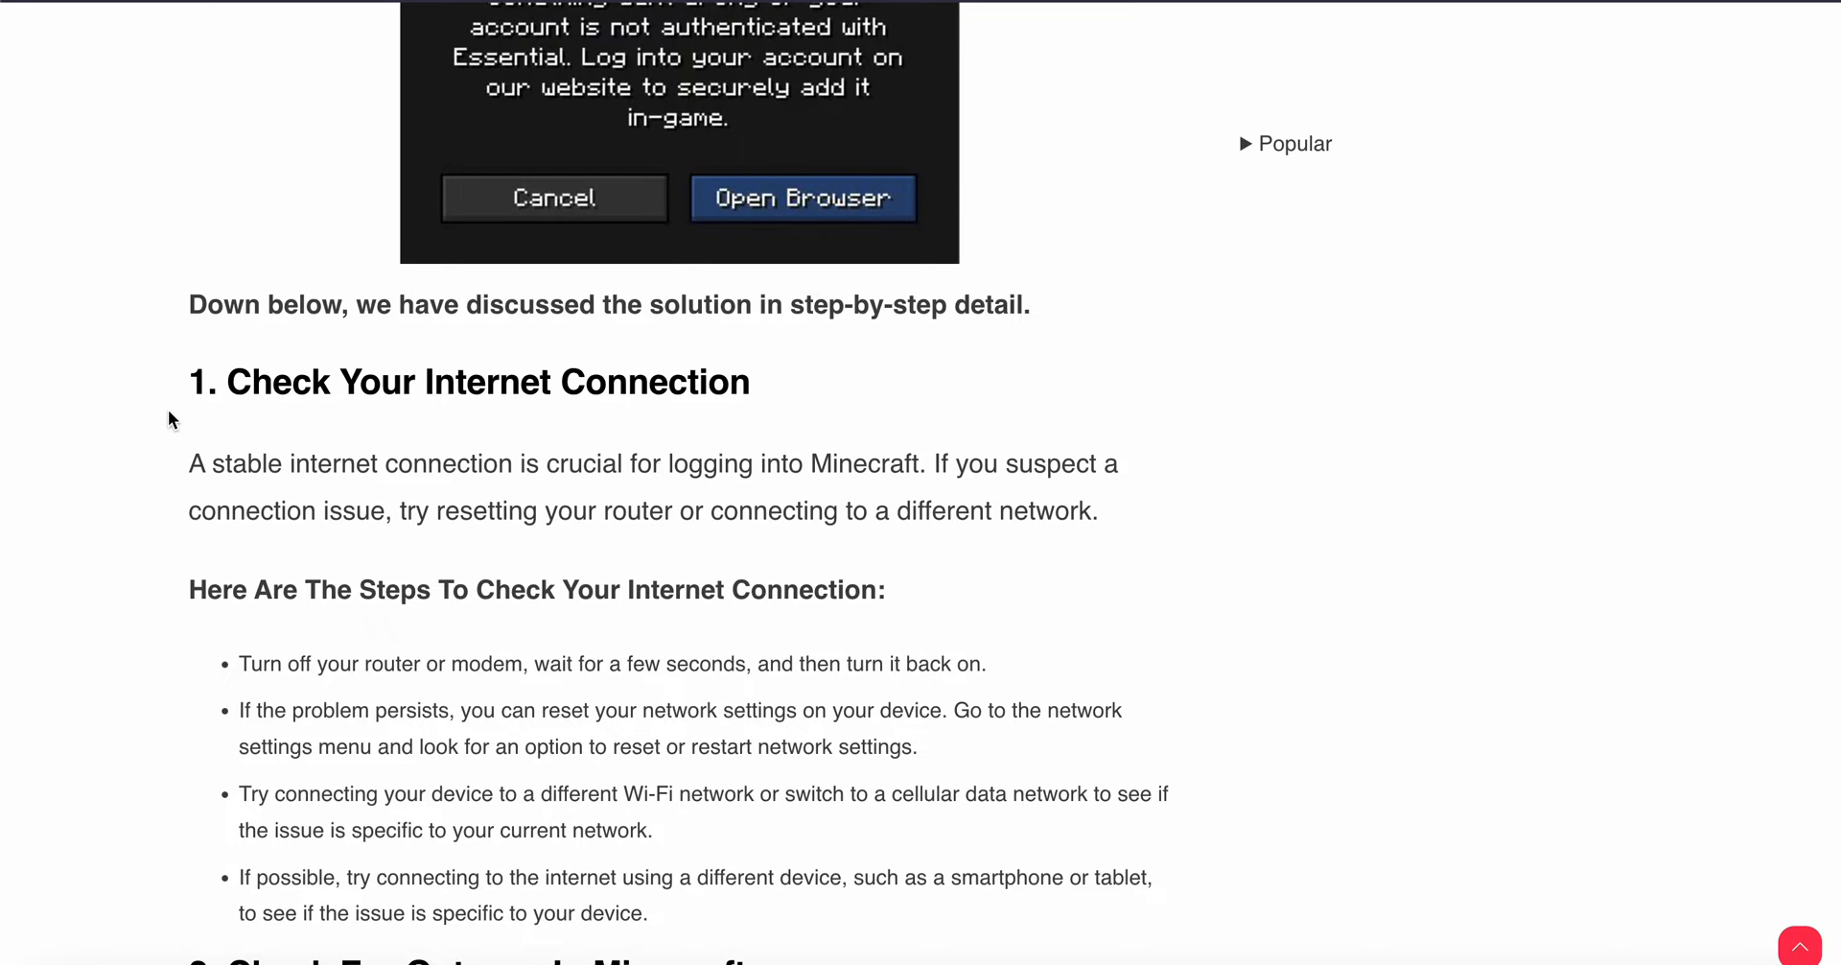
{"action": "scroll", "scroll_direction": "down", "scroll_amount": 3}
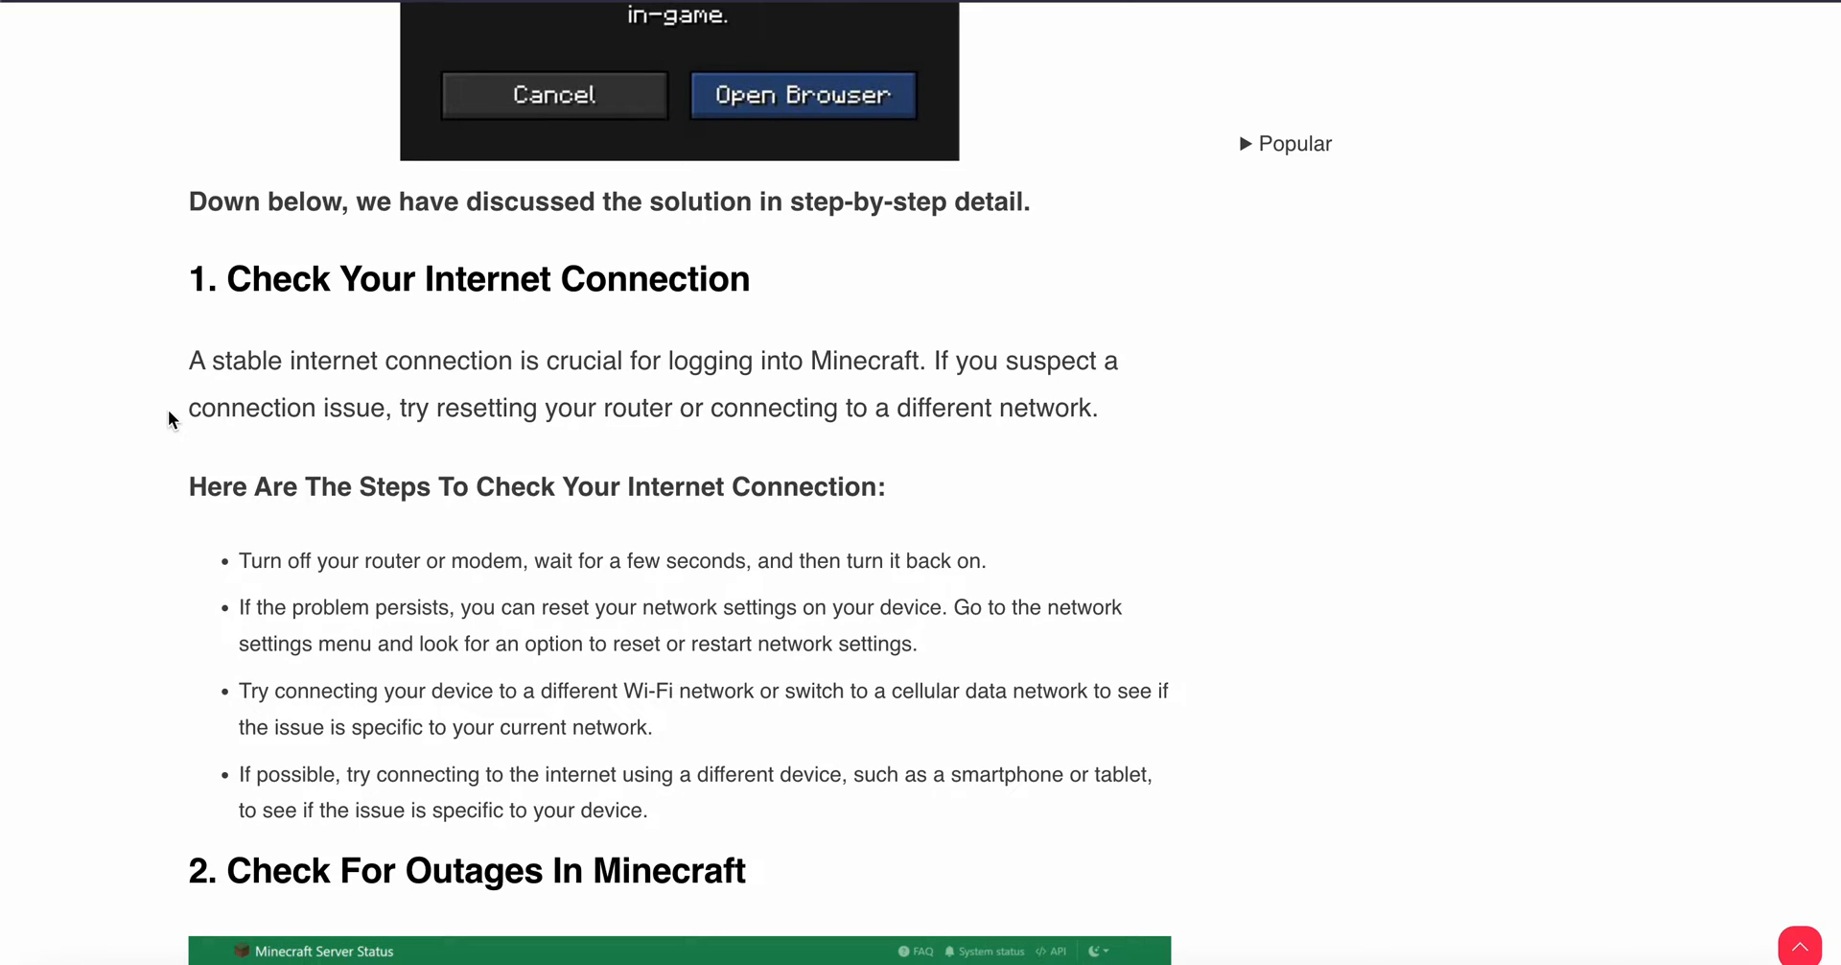
{"action": "scroll", "scroll_direction": "down", "scroll_amount": 3}
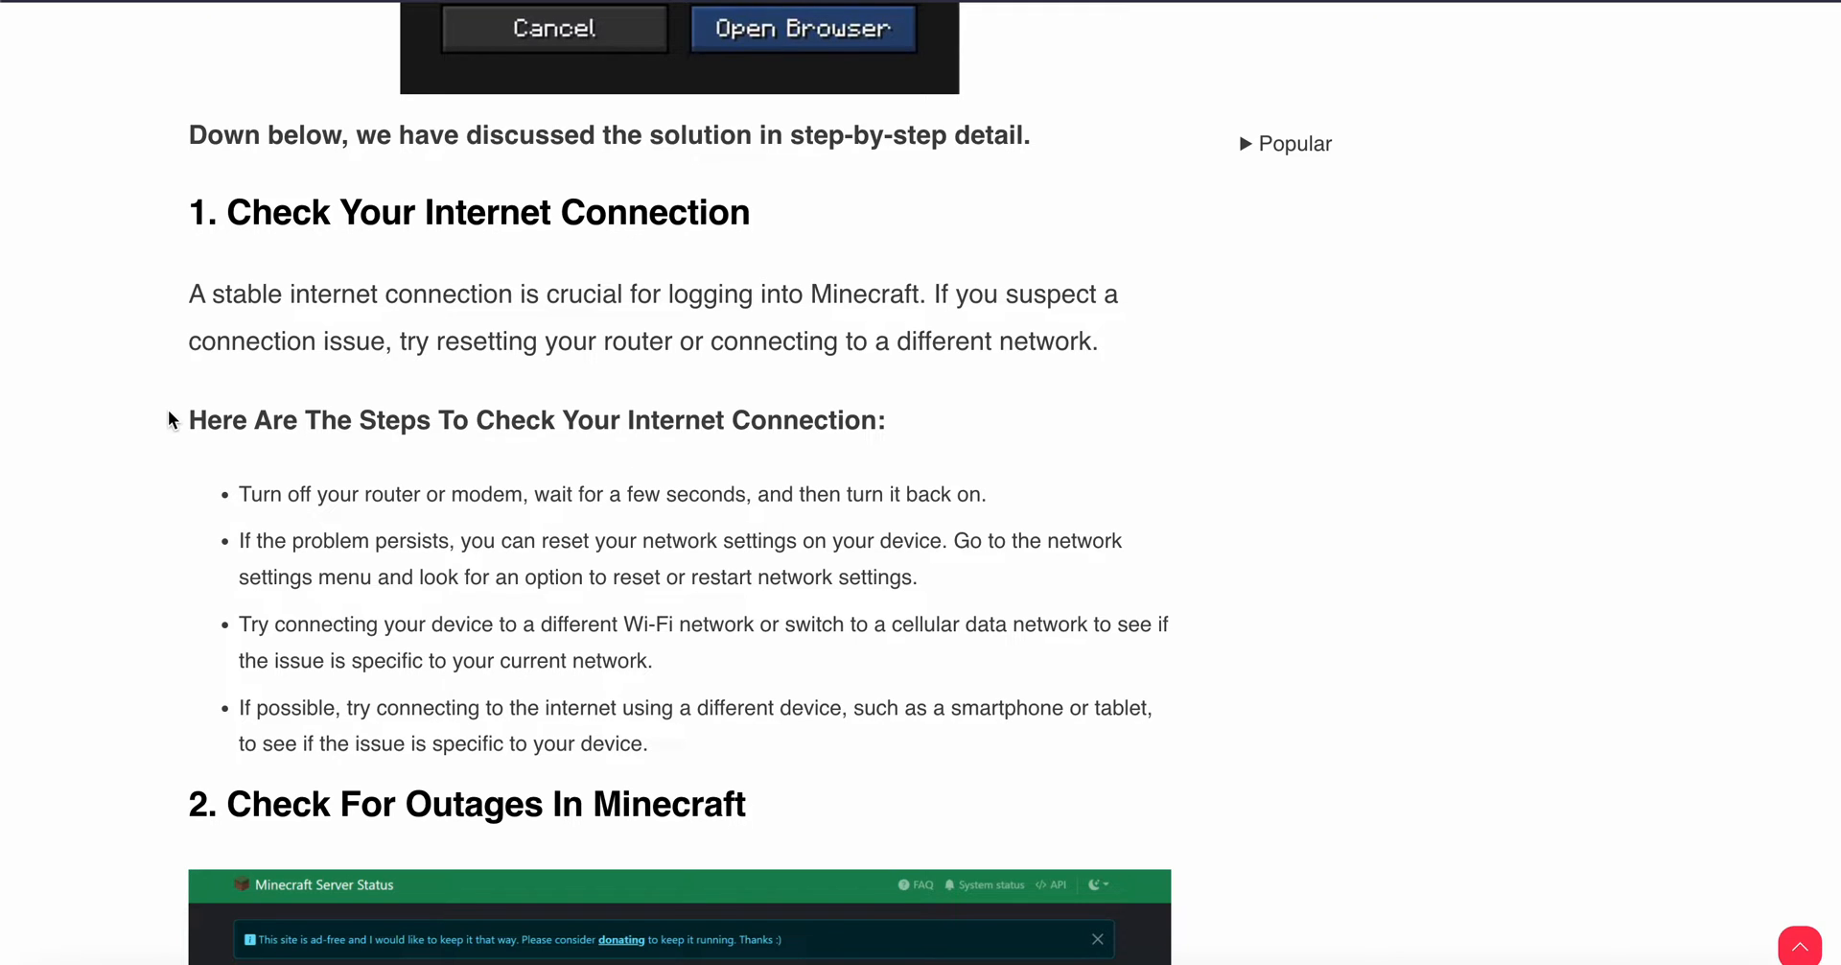
{"action": "scroll", "scroll_direction": "down", "scroll_amount": 3}
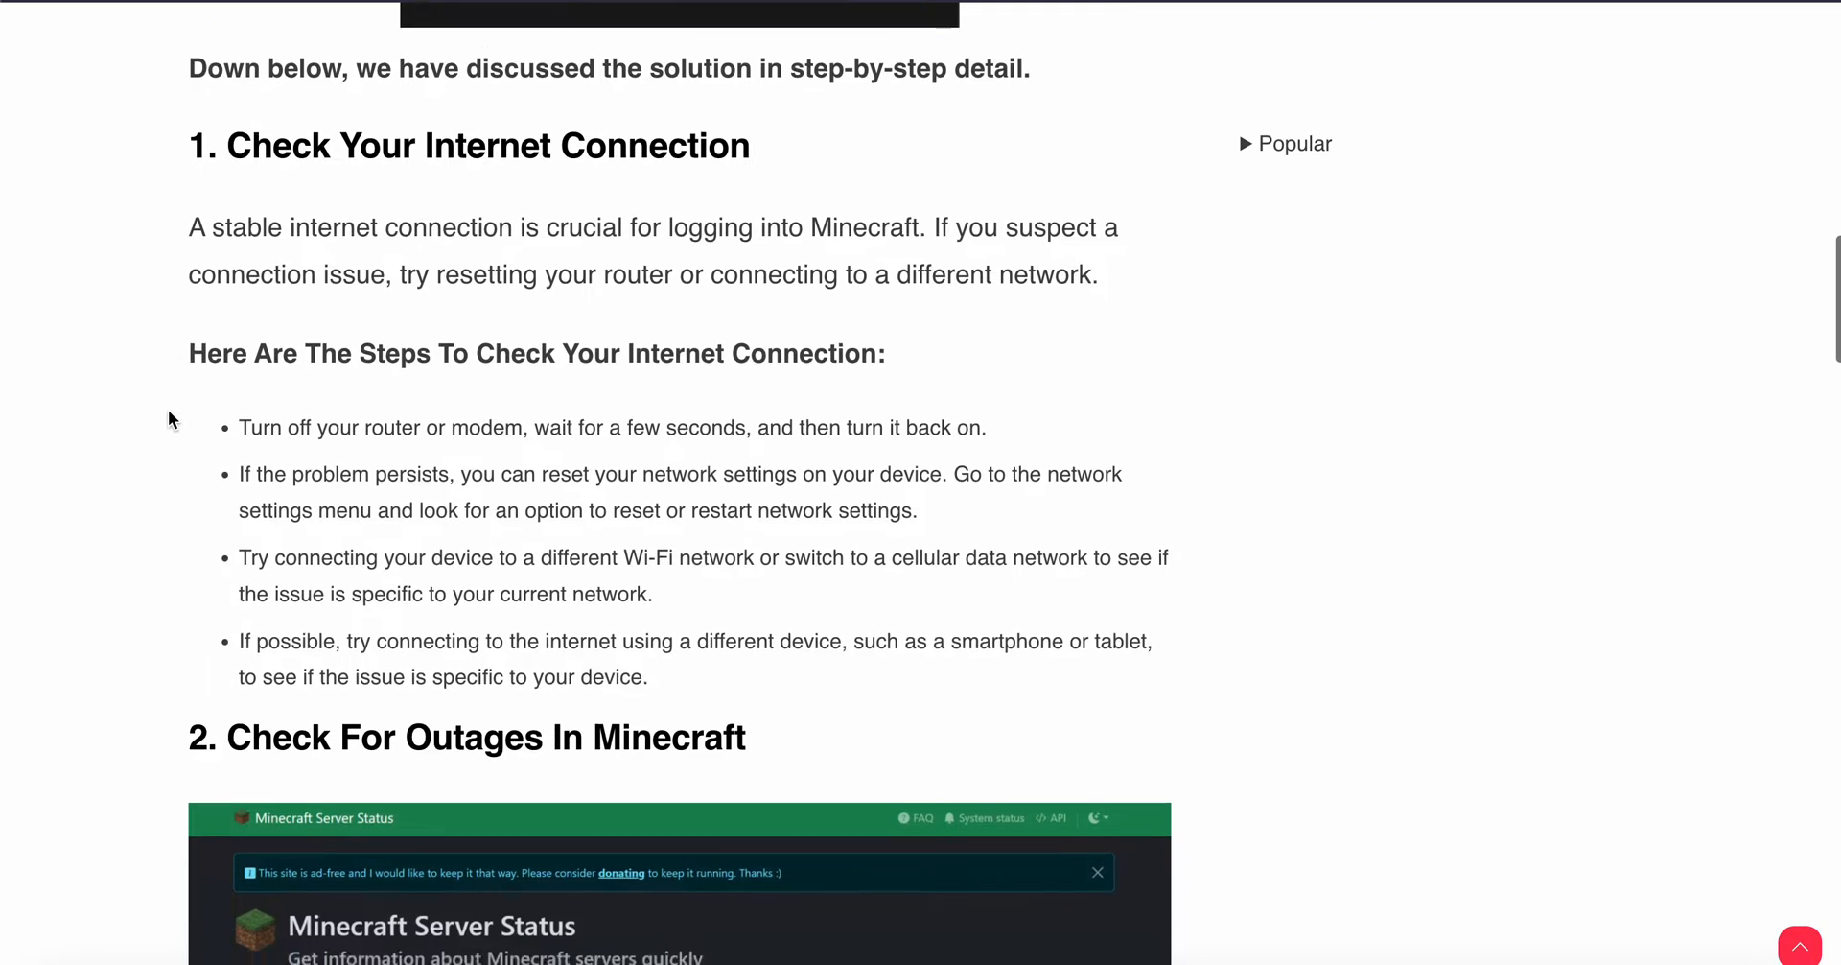
{"action": "scroll", "scroll_direction": "down", "scroll_amount": 3}
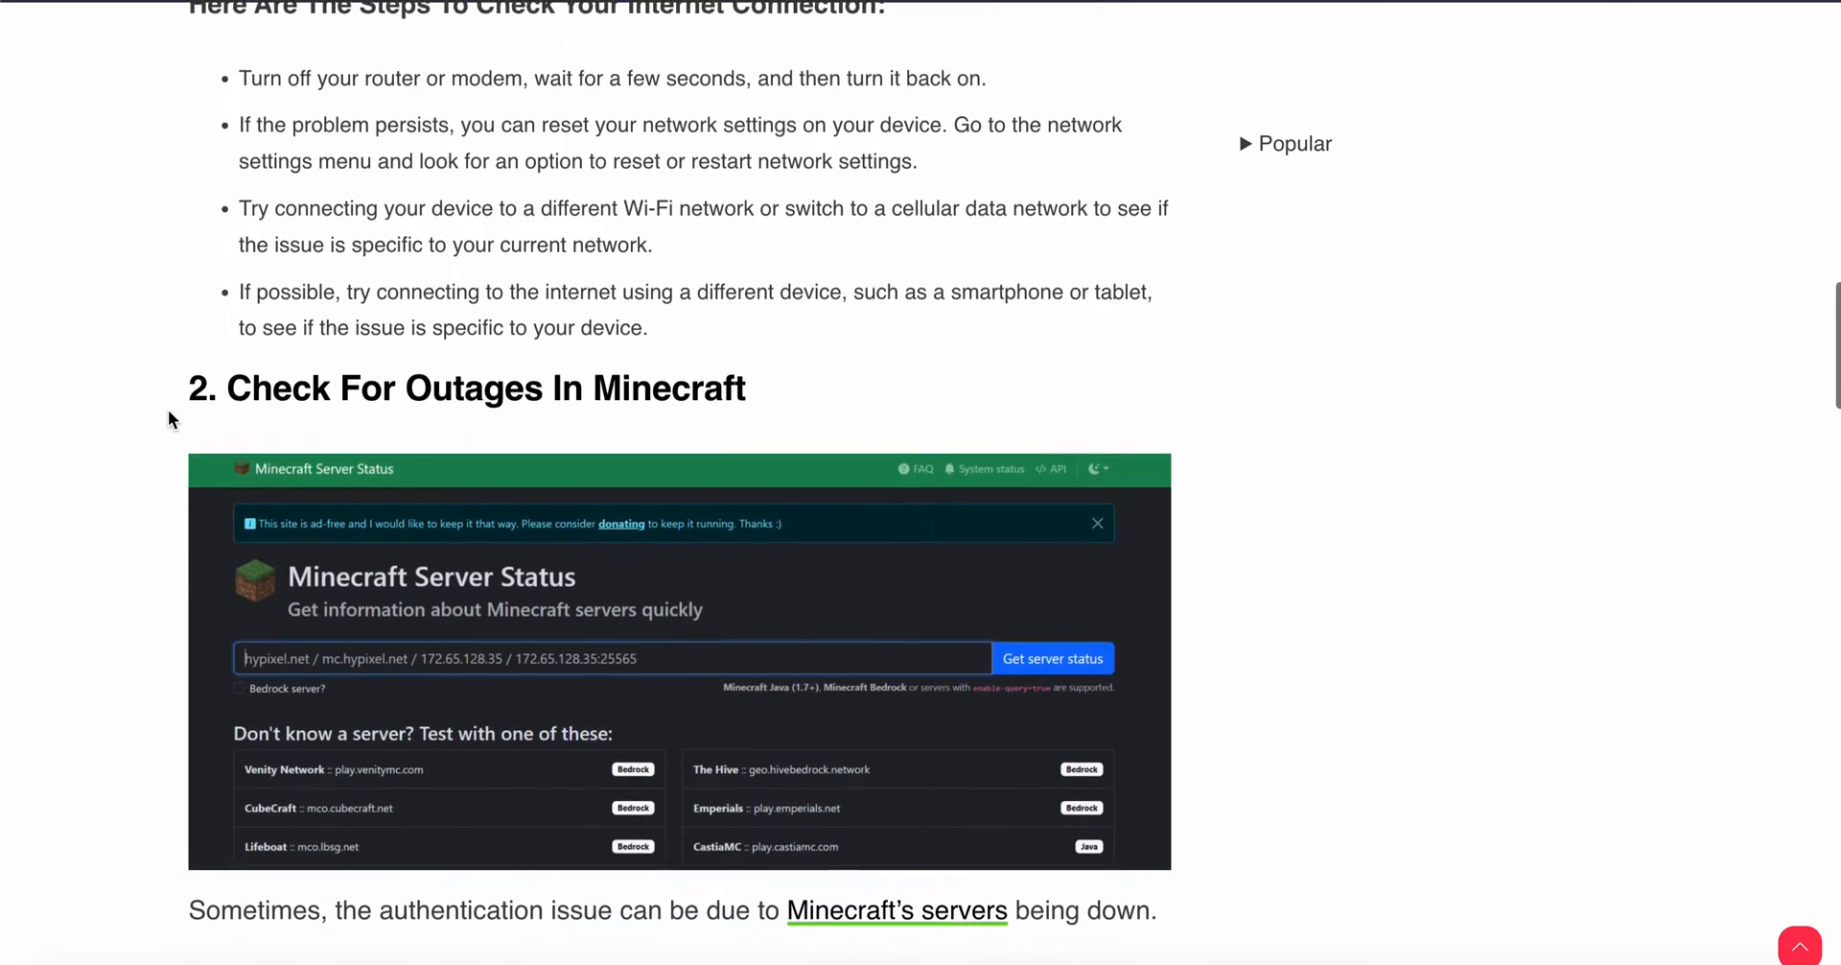
{"action": "scroll", "scroll_direction": "up", "scroll_amount": 3}
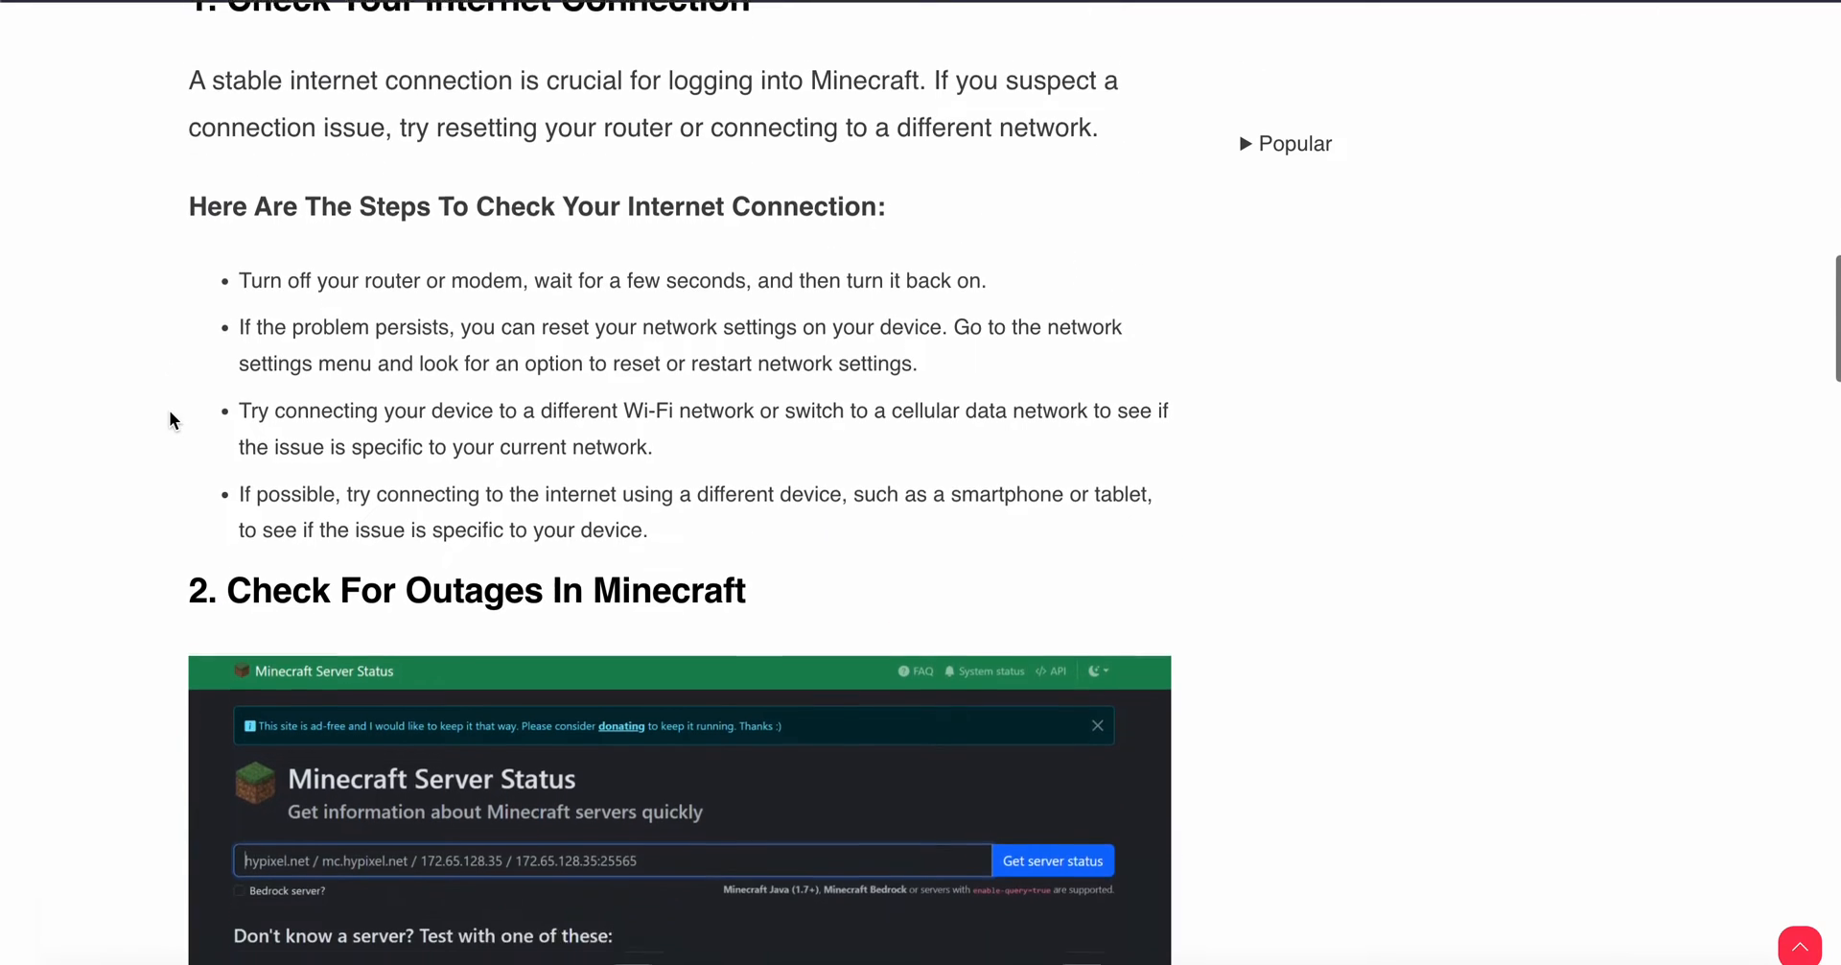
{"action": "scroll", "scroll_direction": "down", "scroll_amount": 3}
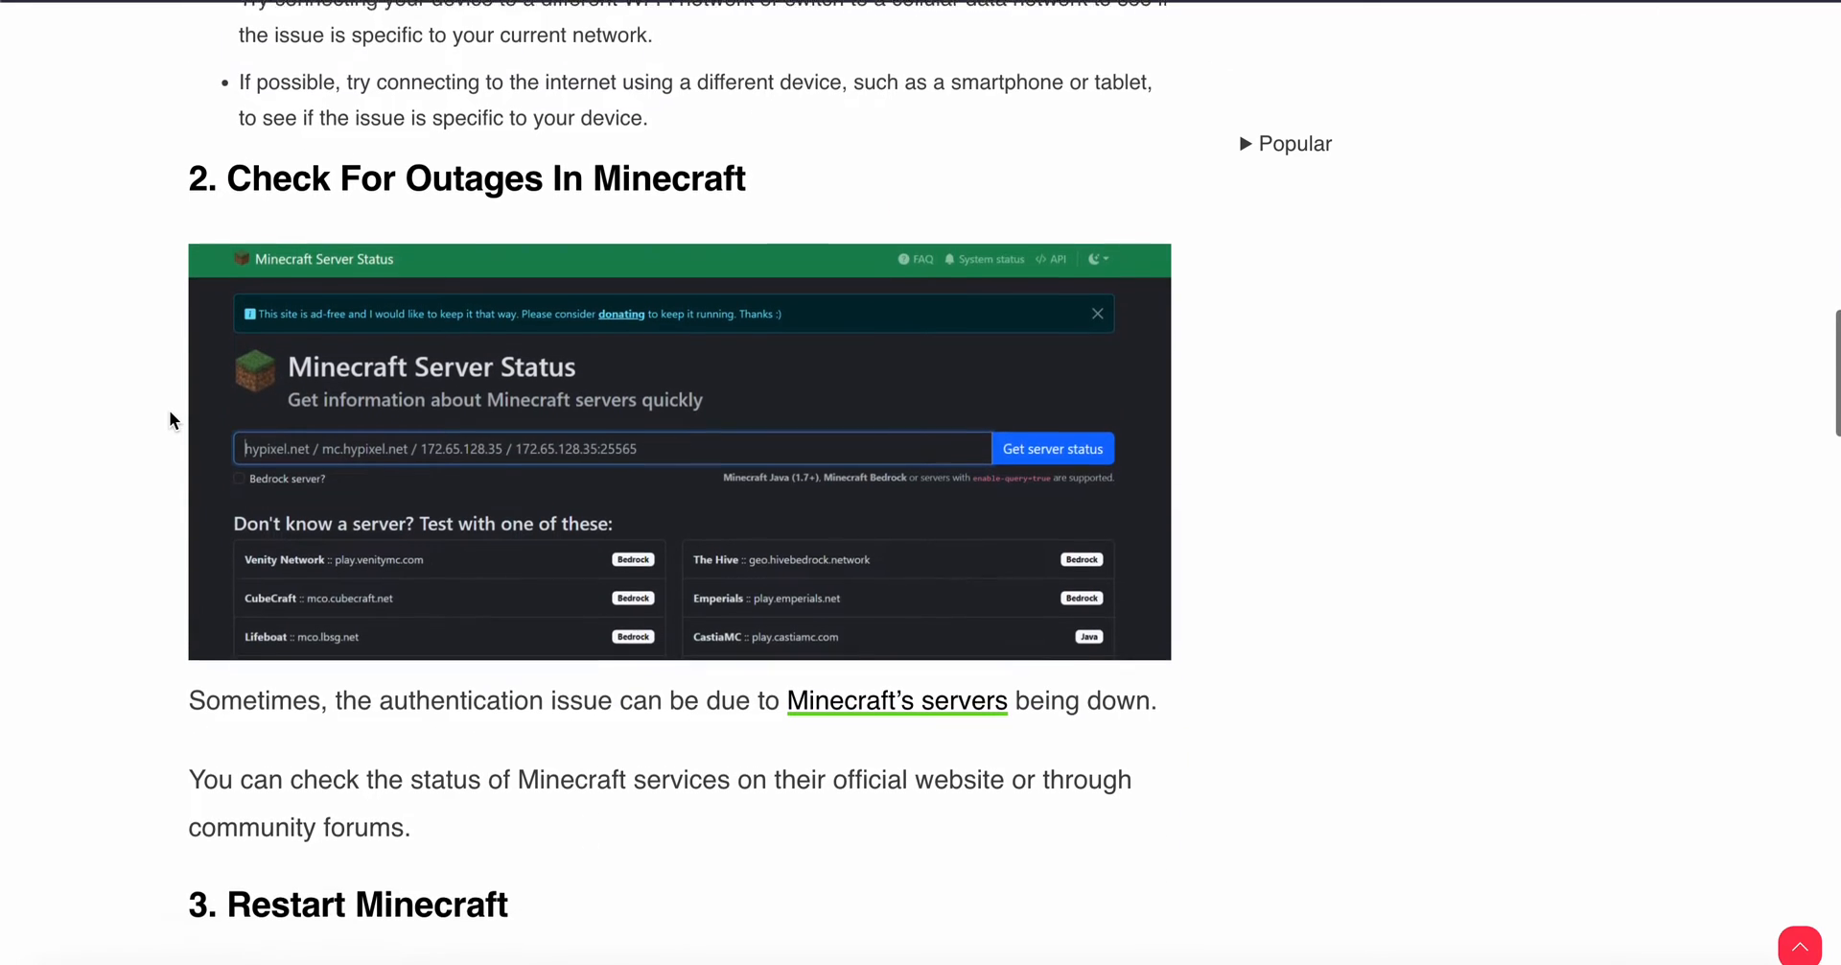
{"action": "scroll", "scroll_direction": "down", "scroll_amount": 3}
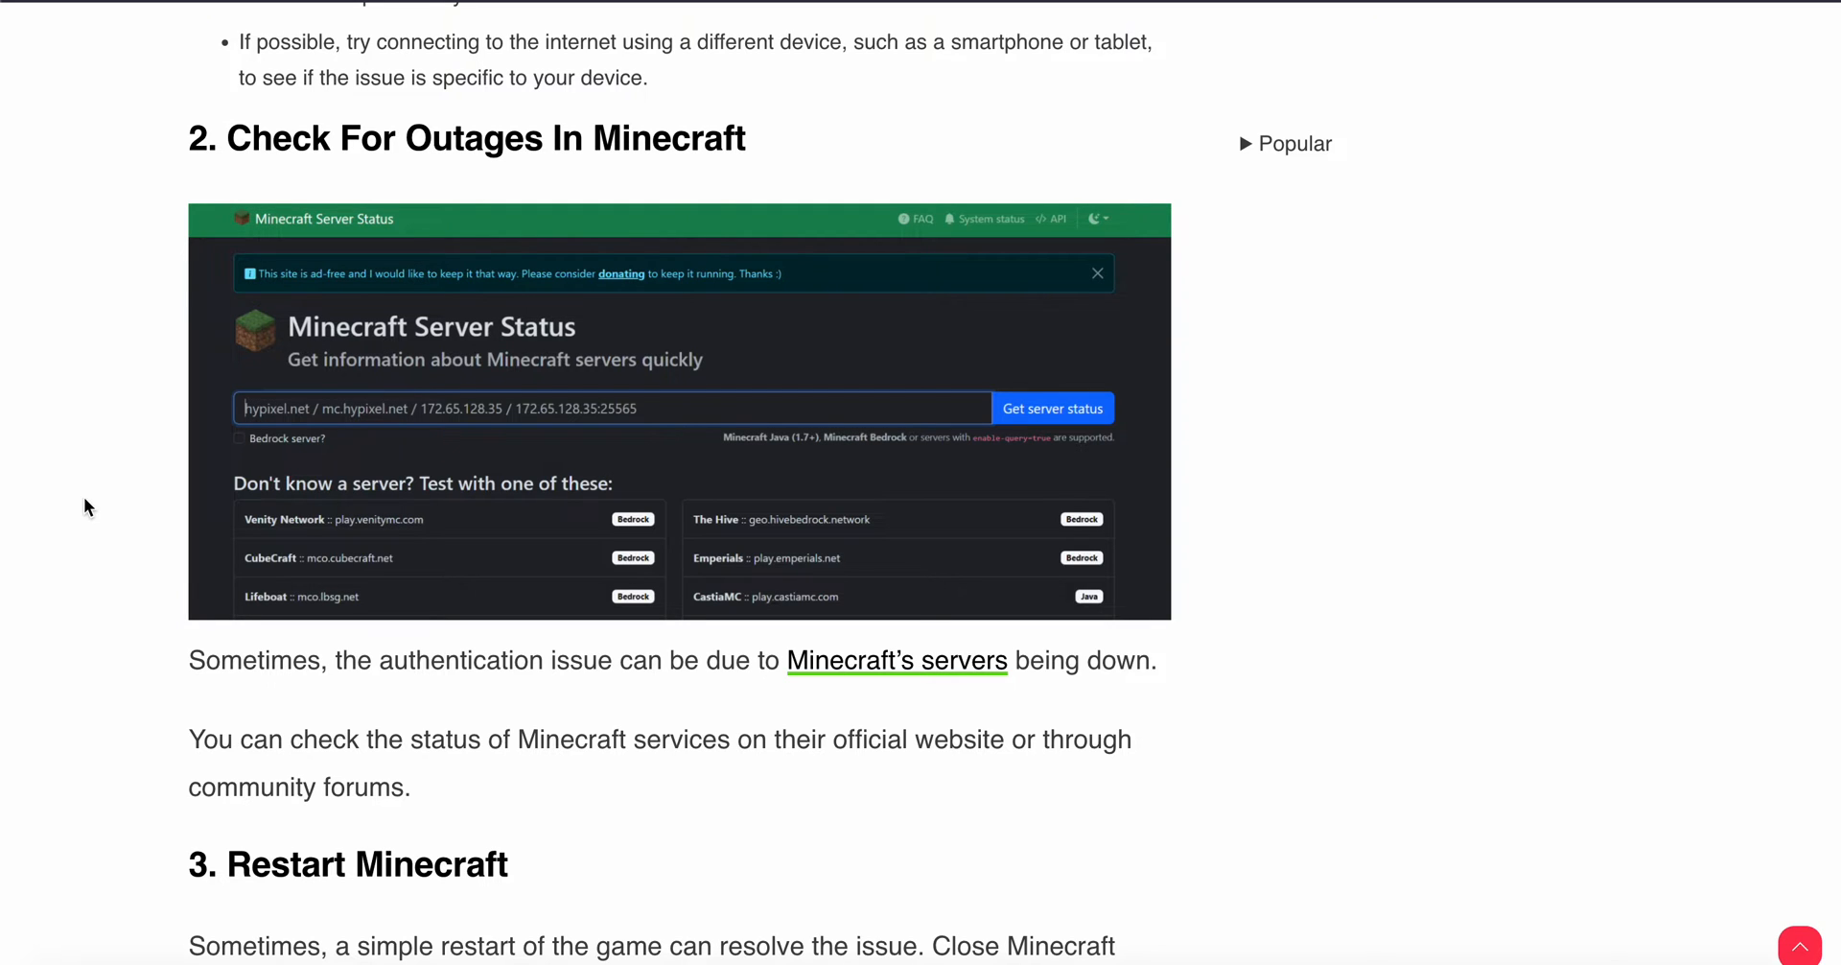
{"action": "scroll", "scroll_direction": "down", "scroll_amount": 3}
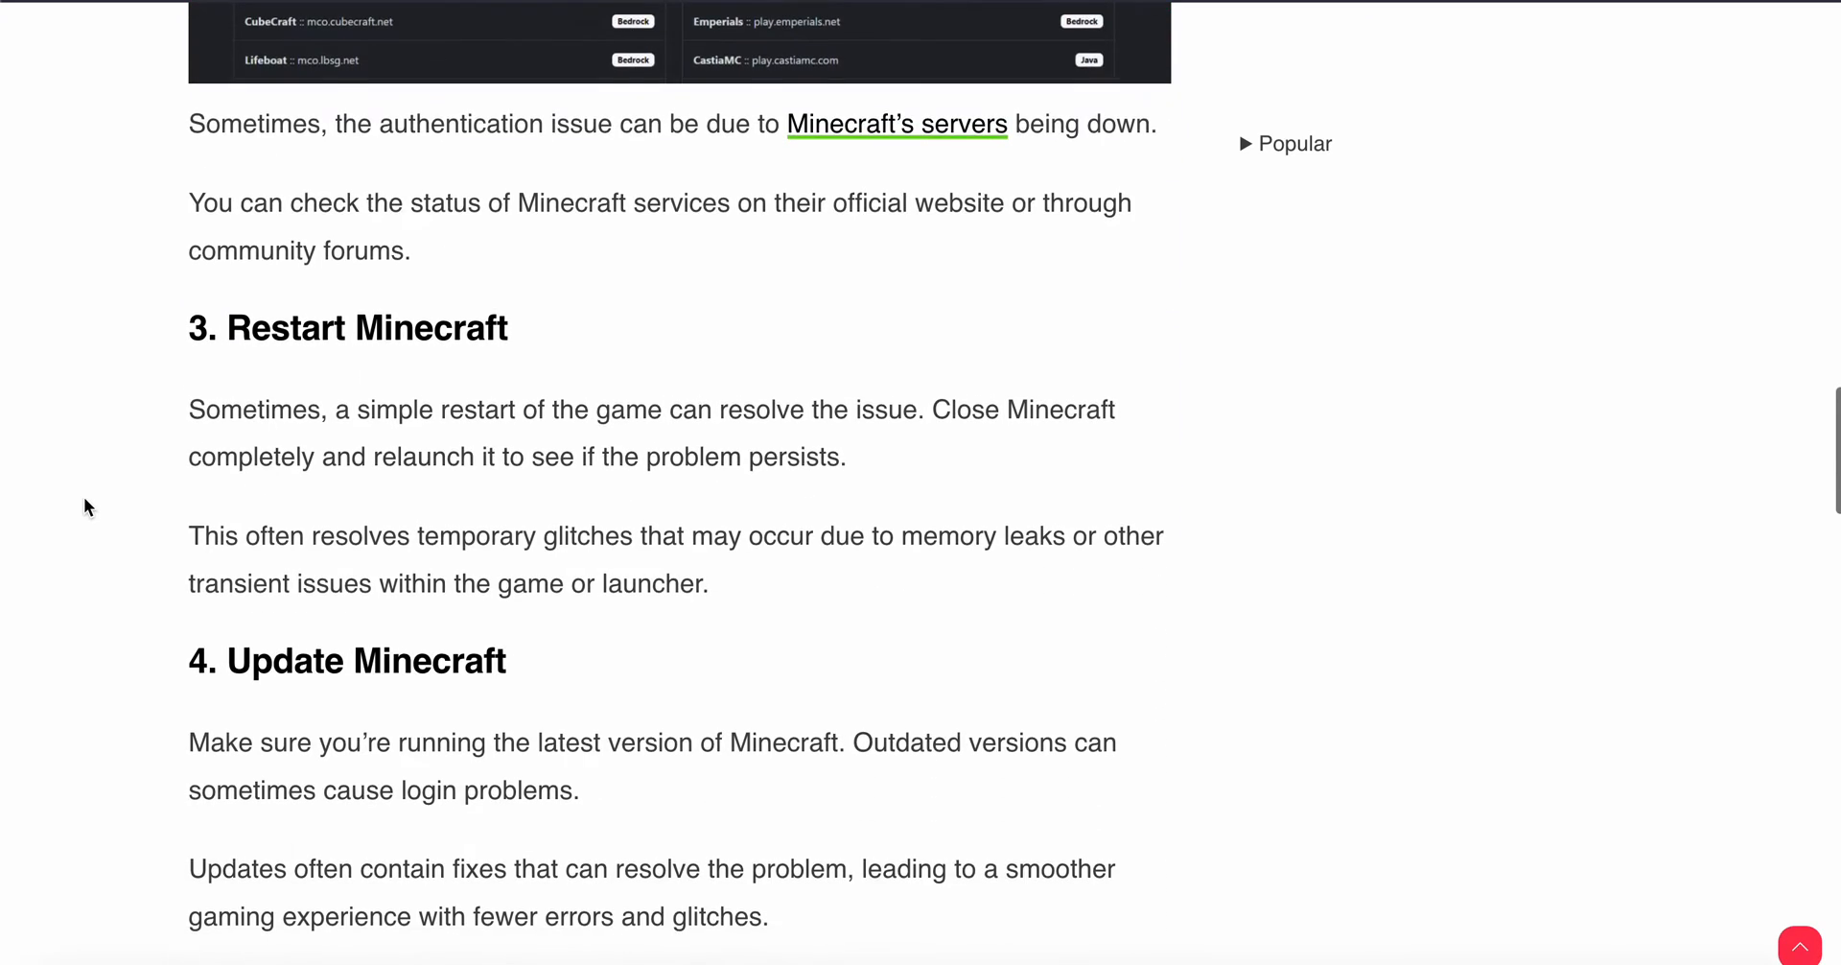
{"action": "scroll", "scroll_direction": "down", "scroll_amount": 3}
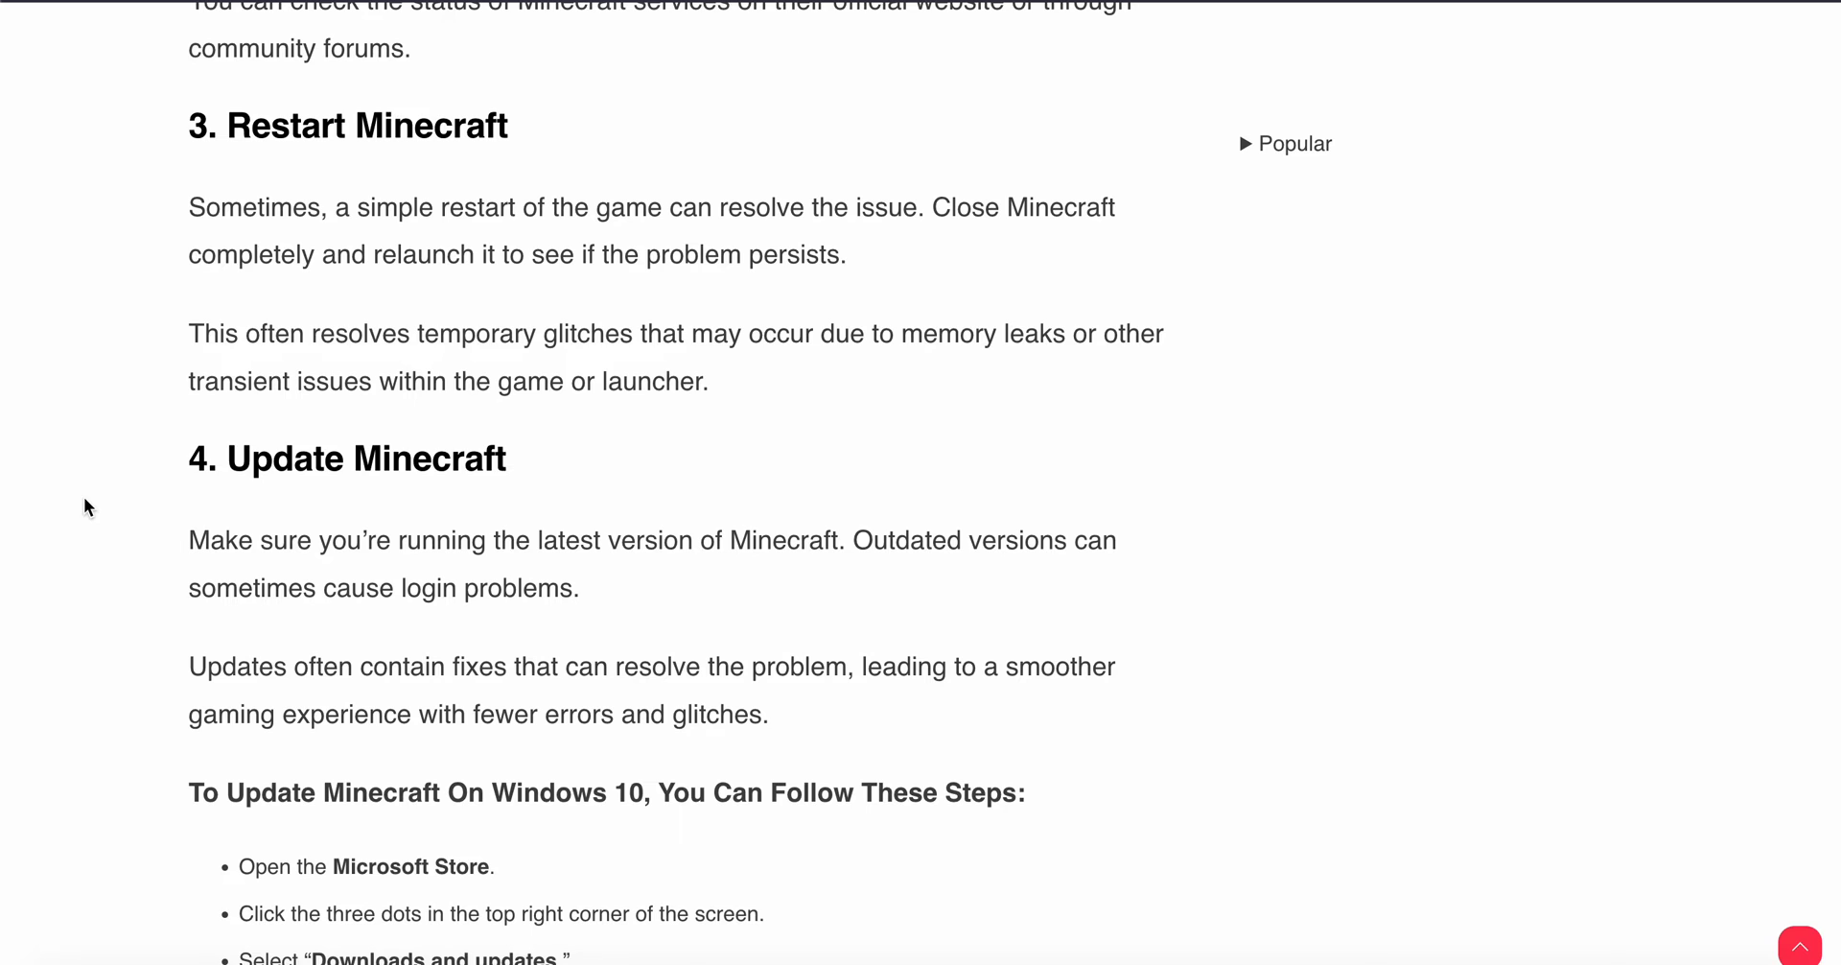
{"action": "scroll", "scroll_direction": "down", "scroll_amount": 3}
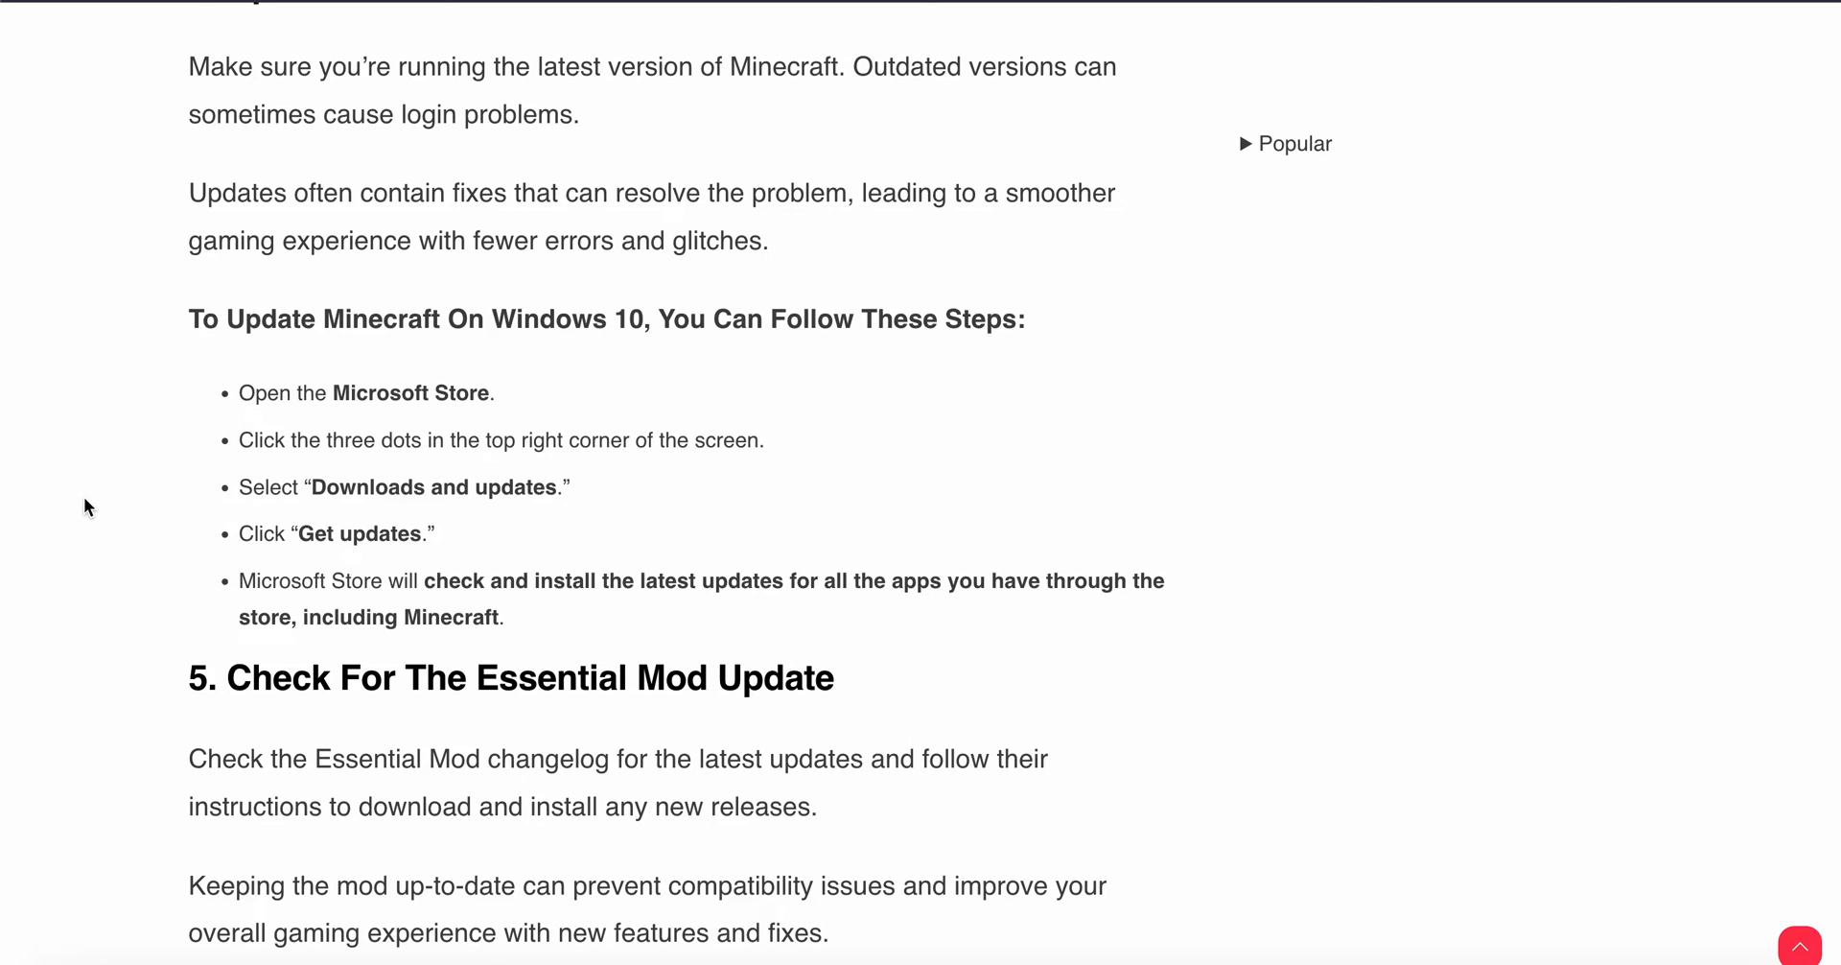
{"action": "scroll", "scroll_direction": "down", "scroll_amount": 3}
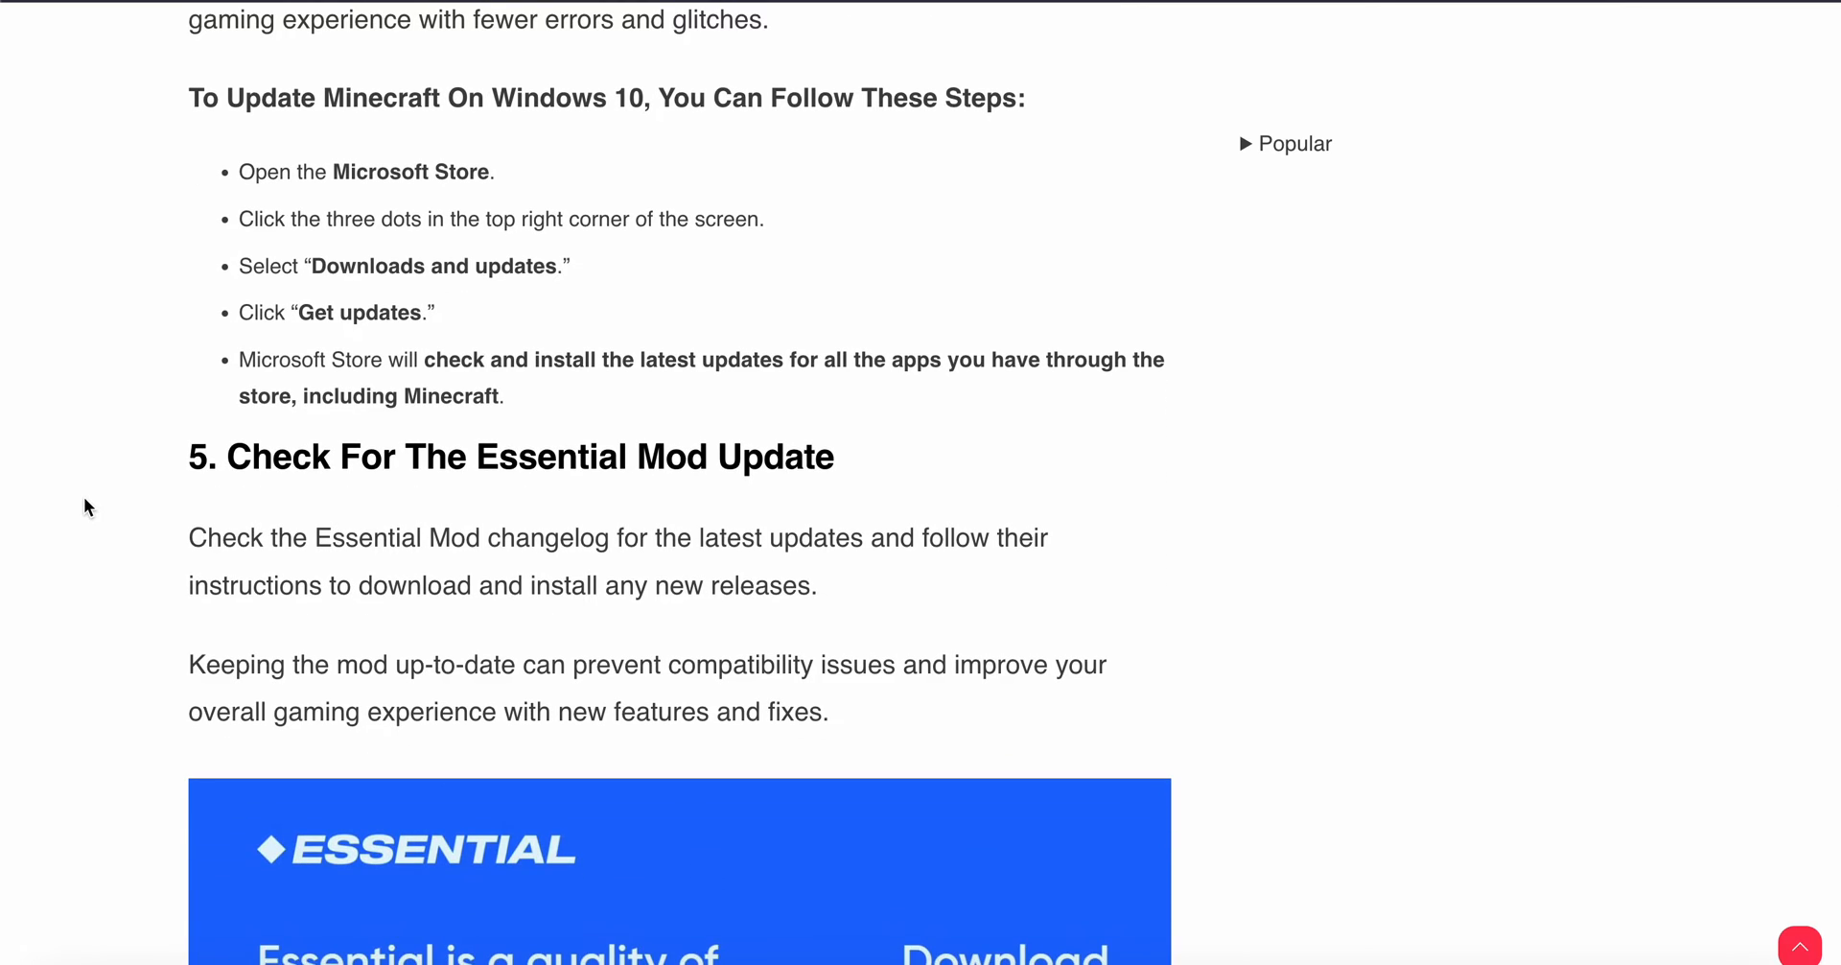
{"action": "scroll", "scroll_direction": "down", "scroll_amount": 3}
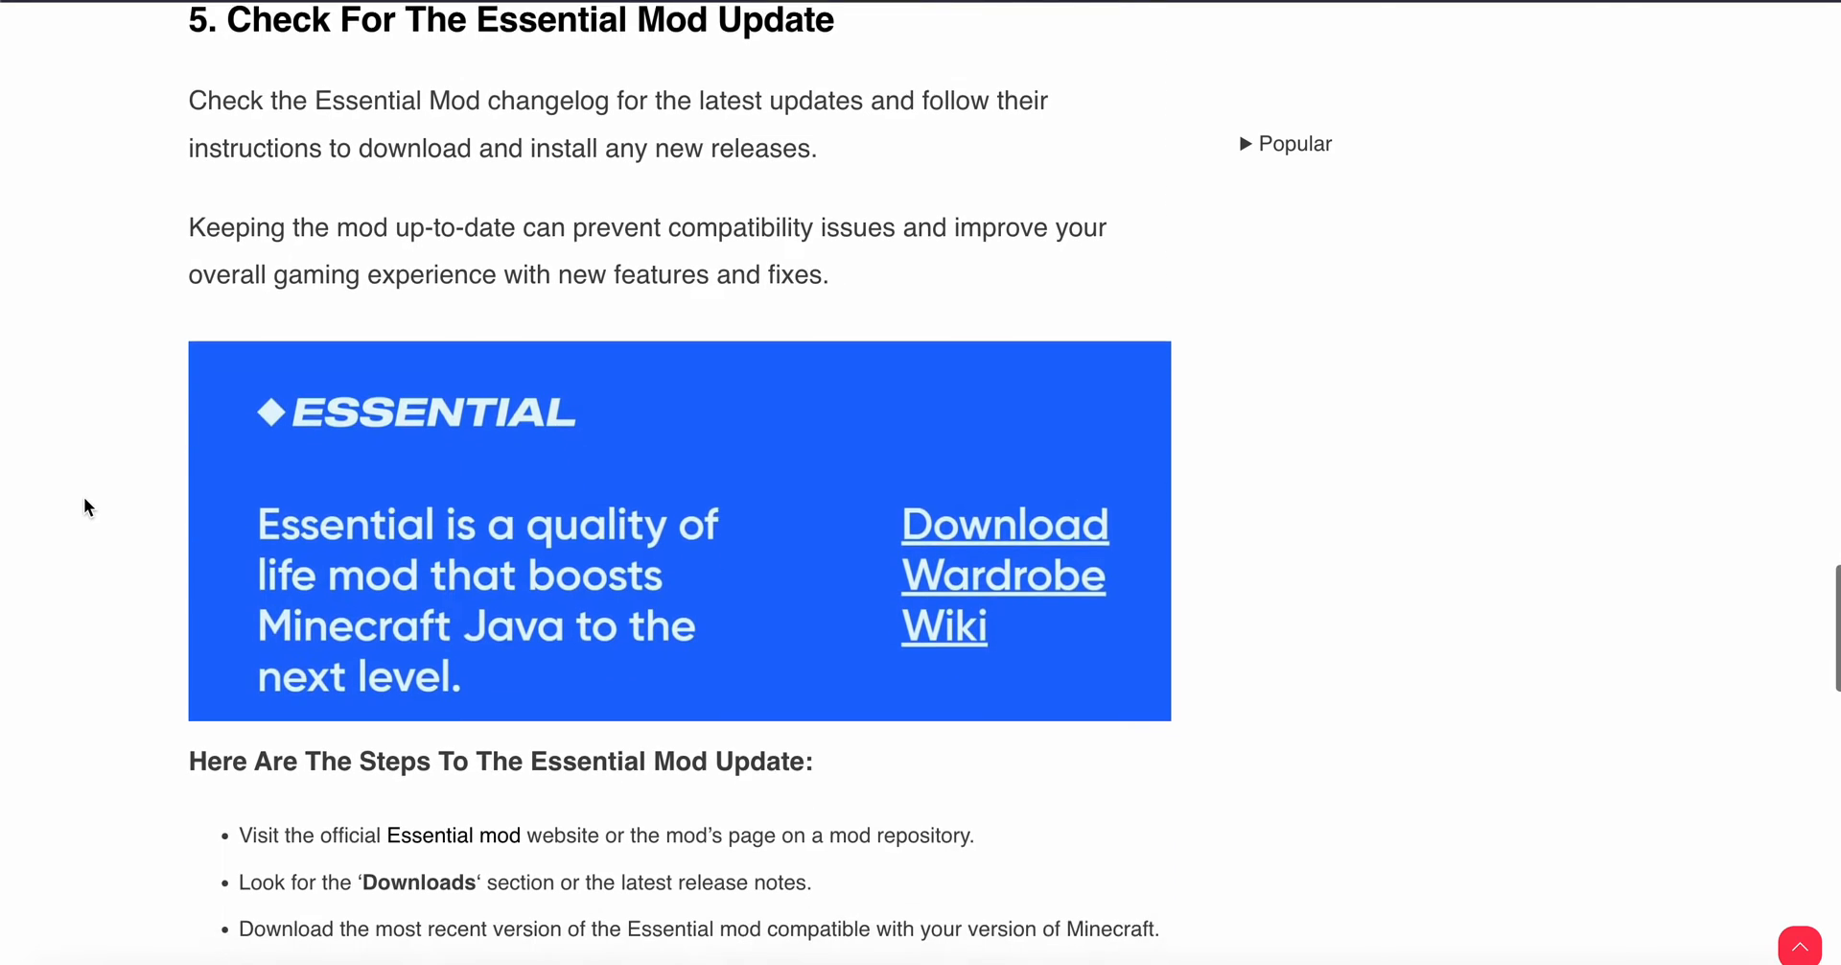
{"action": "scroll", "scroll_direction": "down", "scroll_amount": 3}
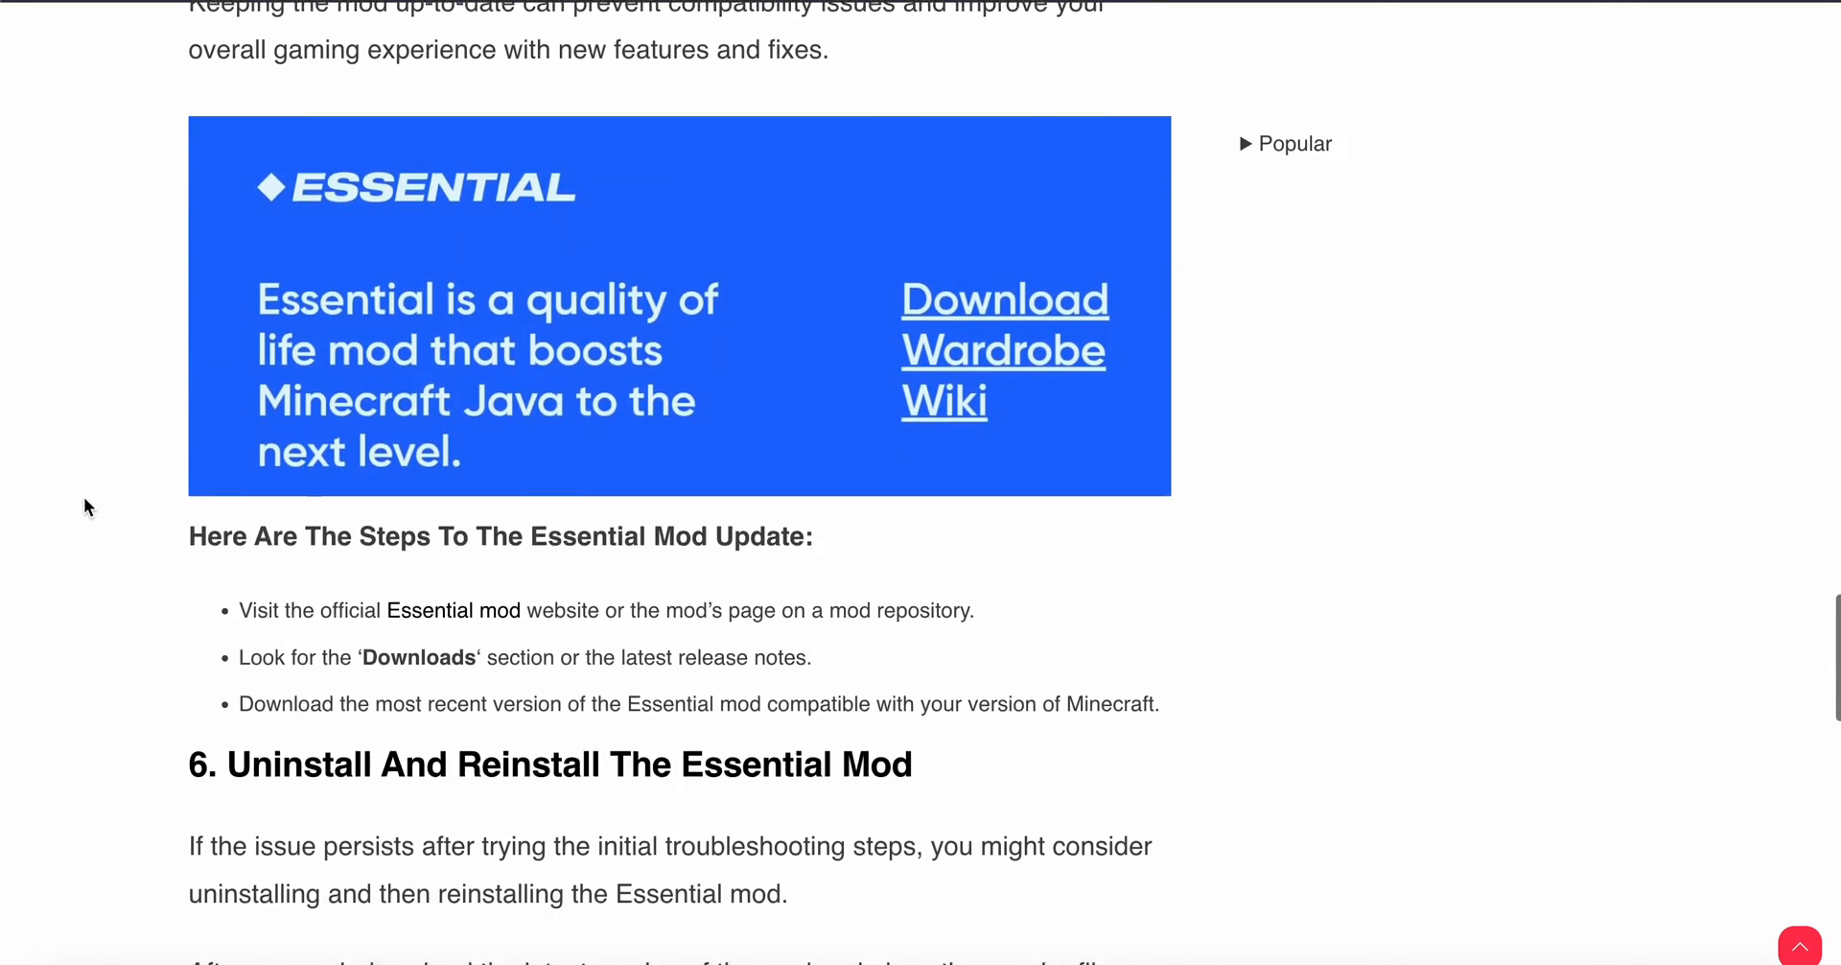
{"action": "scroll", "scroll_direction": "down", "scroll_amount": 3}
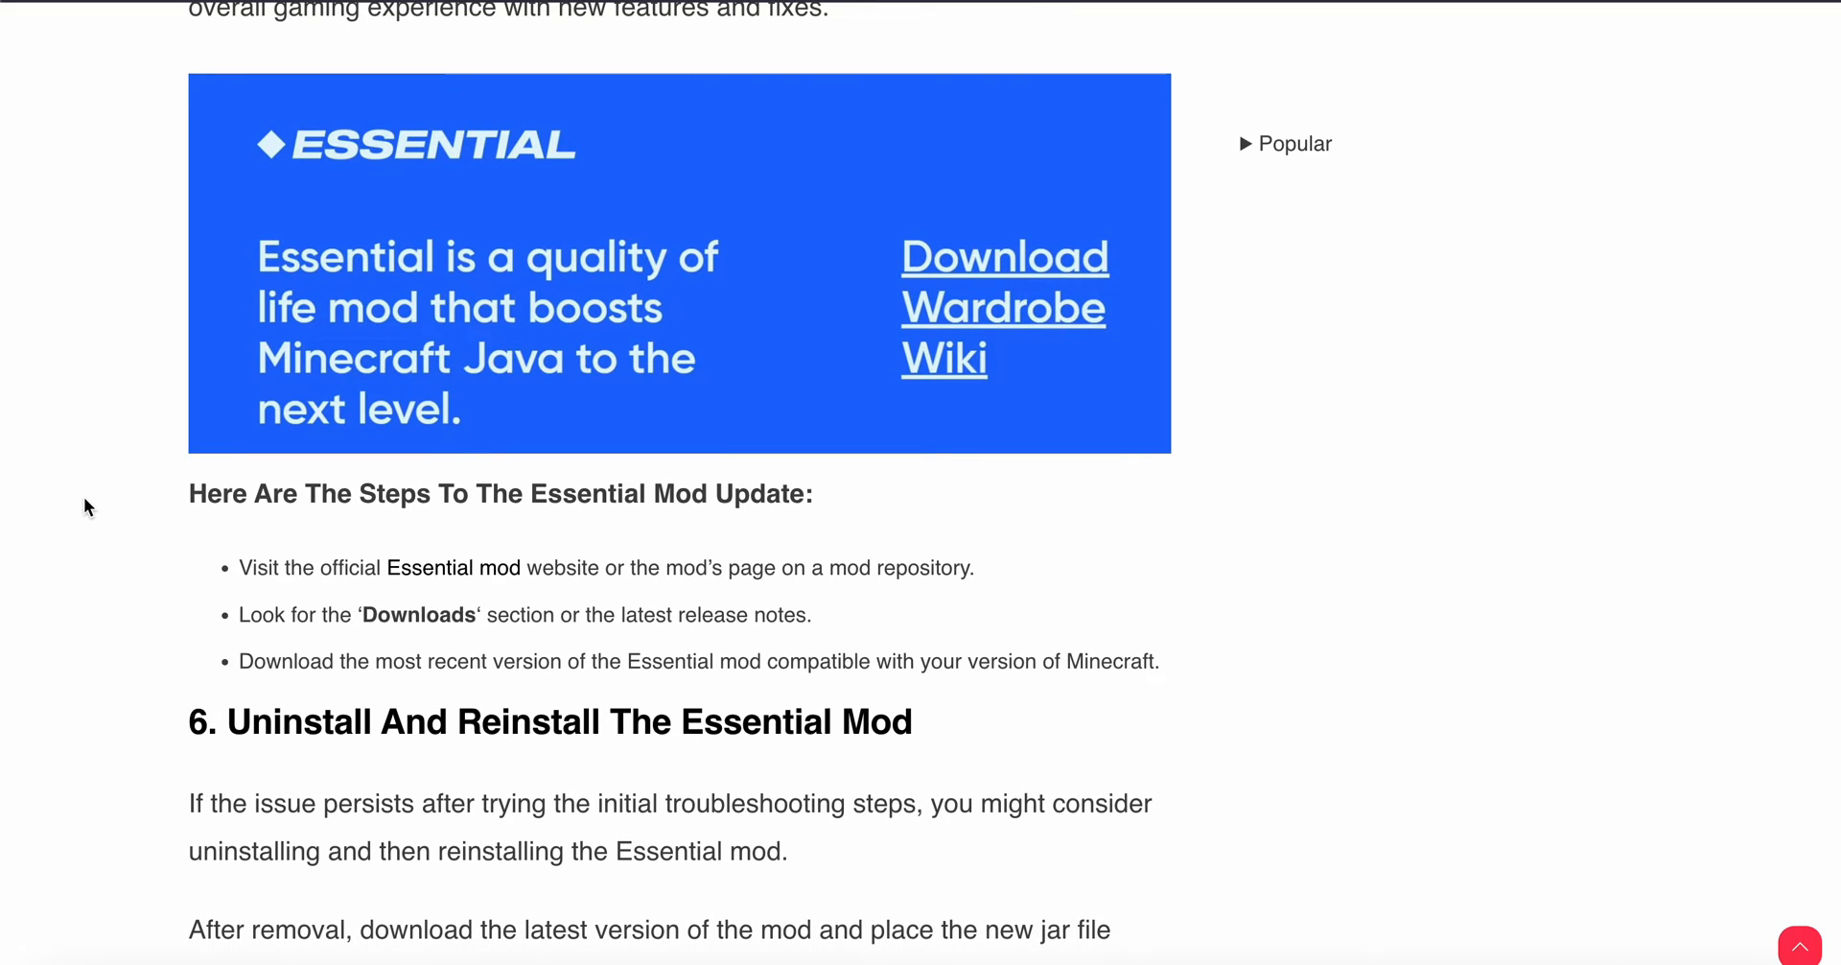
{"action": "scroll", "scroll_direction": "down", "scroll_amount": 3}
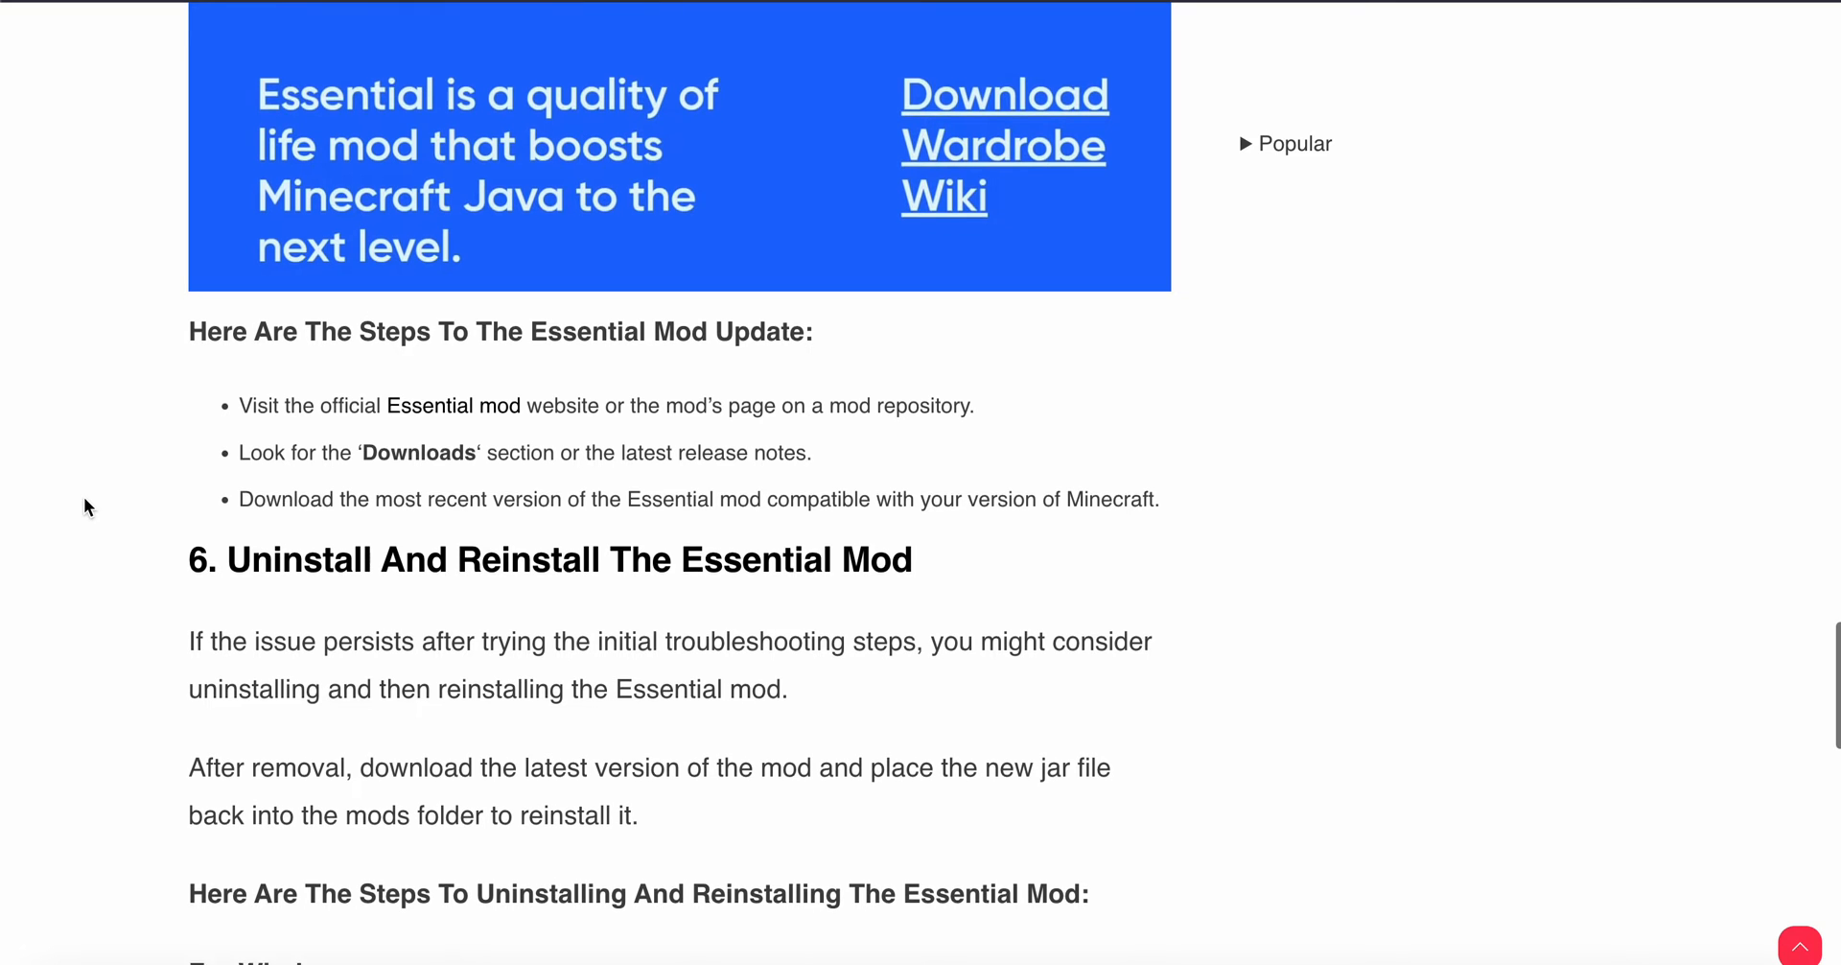
{"action": "scroll", "scroll_direction": "down", "scroll_amount": 3}
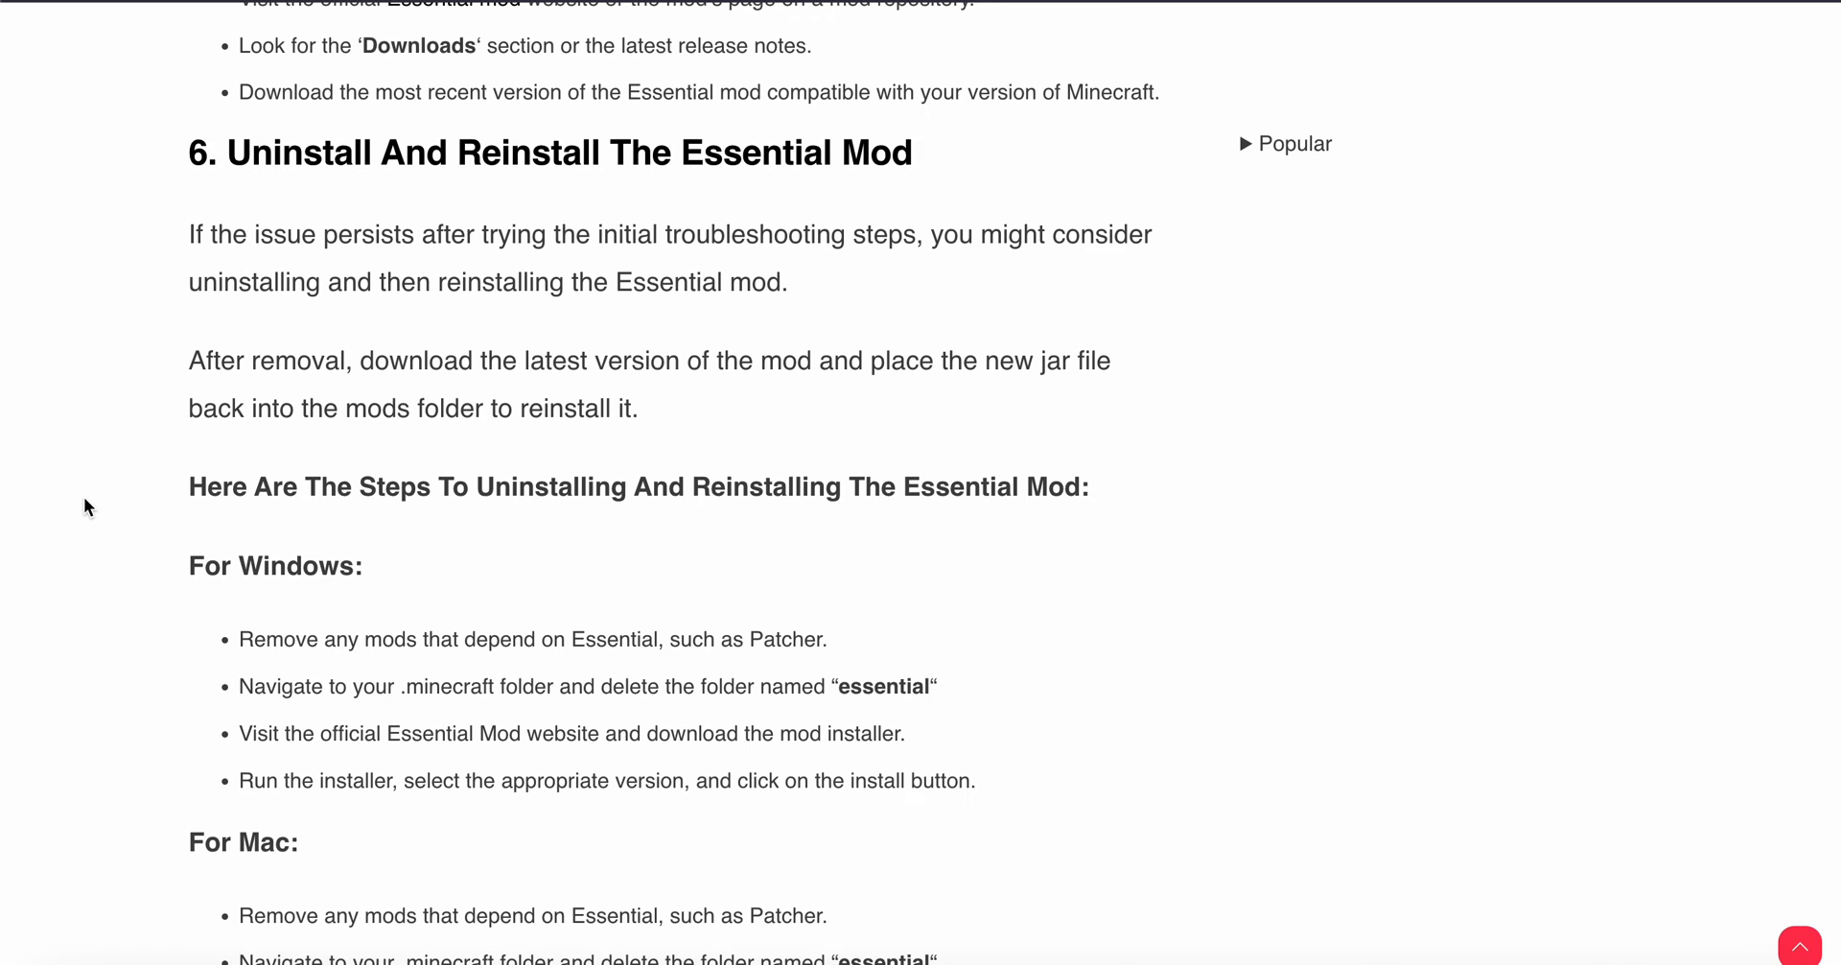
{"action": "scroll", "scroll_direction": "down", "scroll_amount": 3}
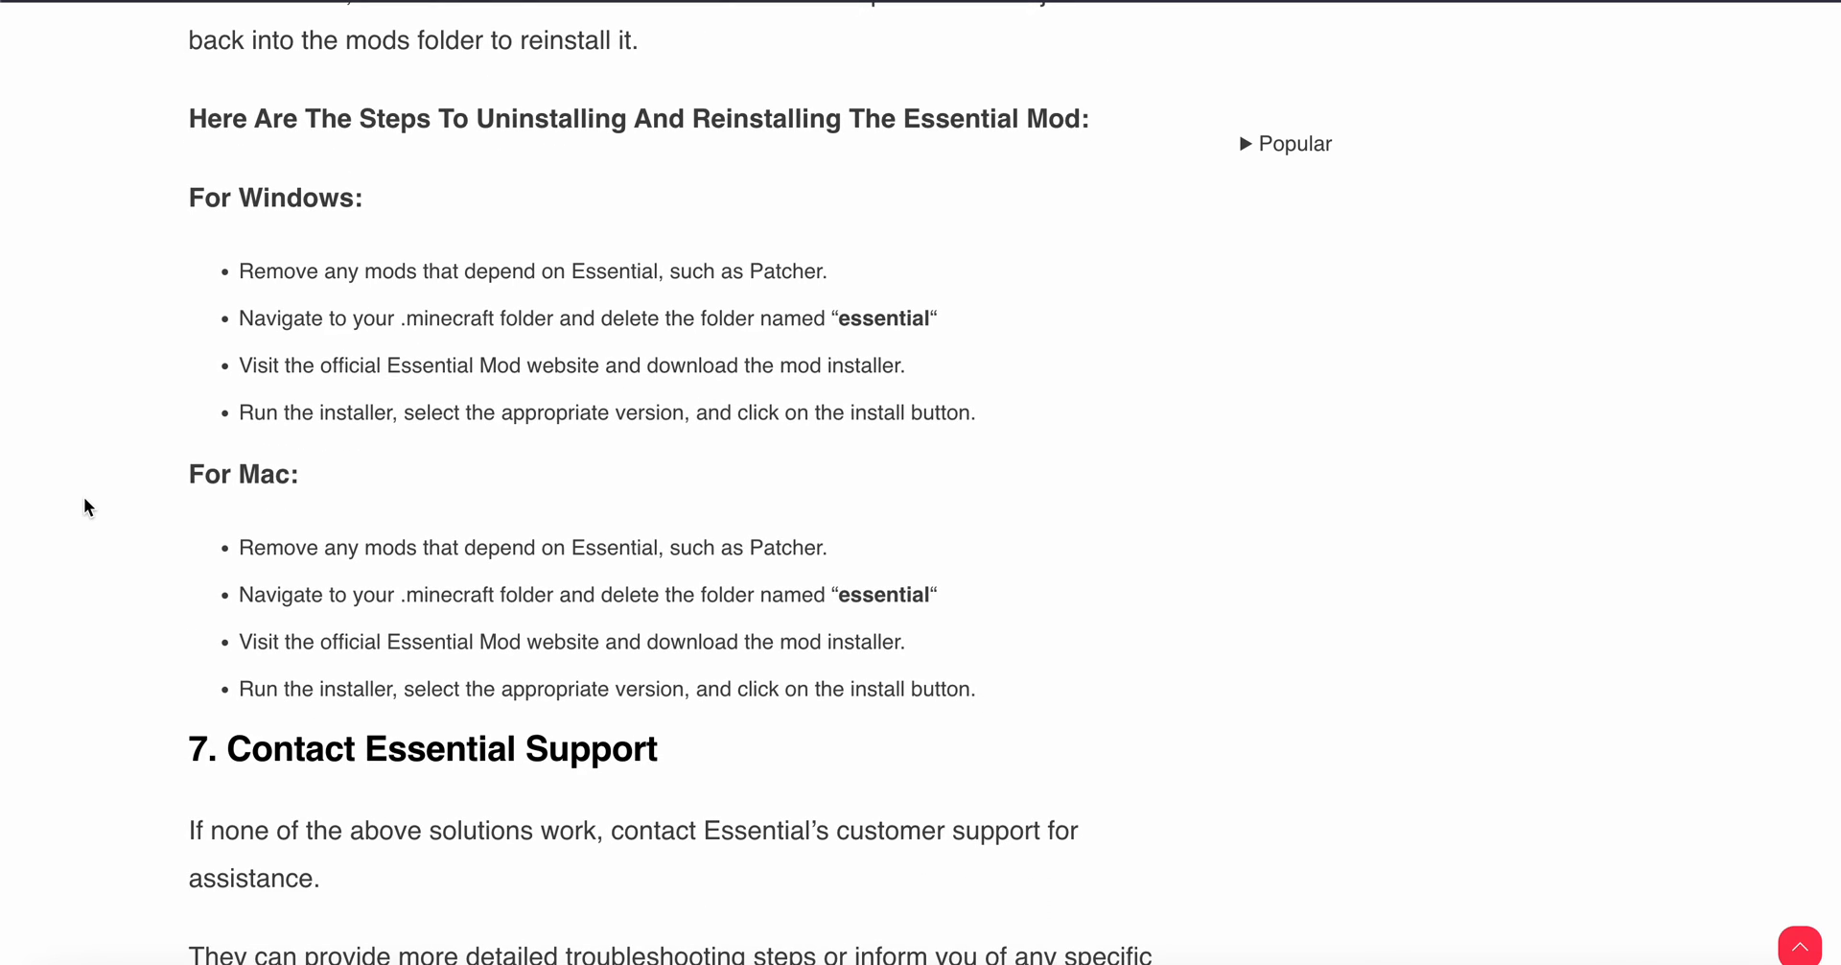
{"action": "mouse_move", "coordinate": [117, 510]}
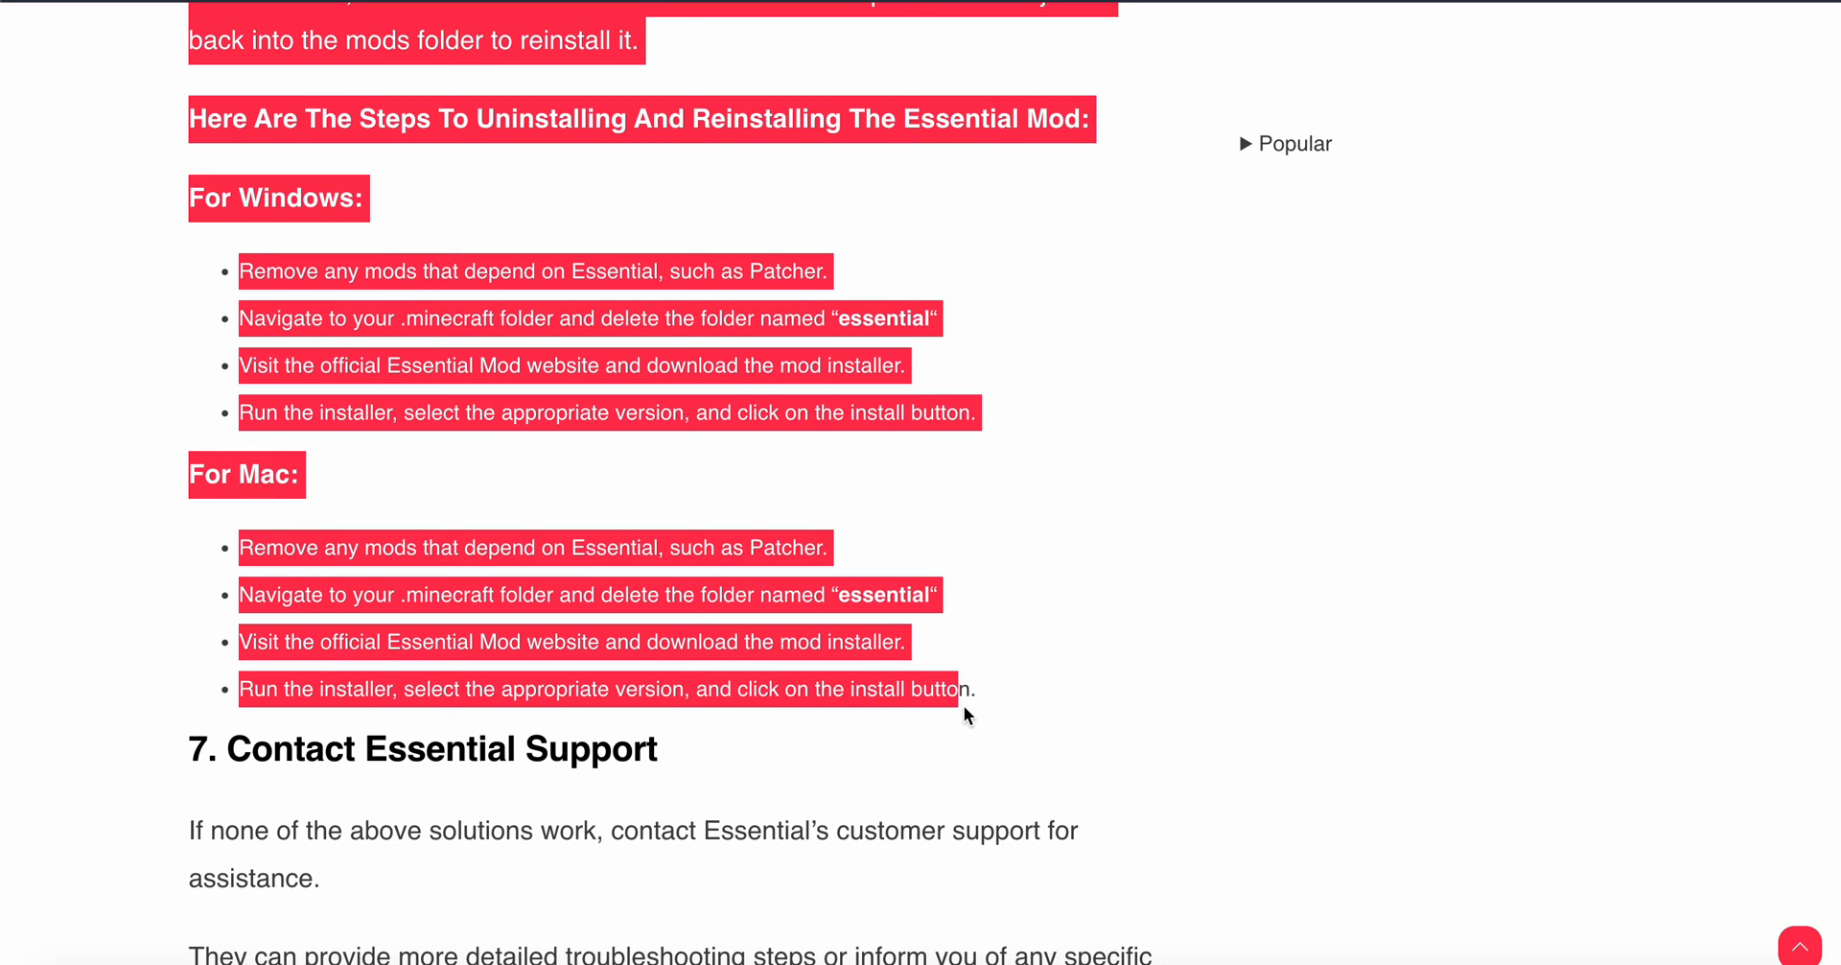
{"action": "scroll", "scroll_direction": "down", "scroll_amount": 3}
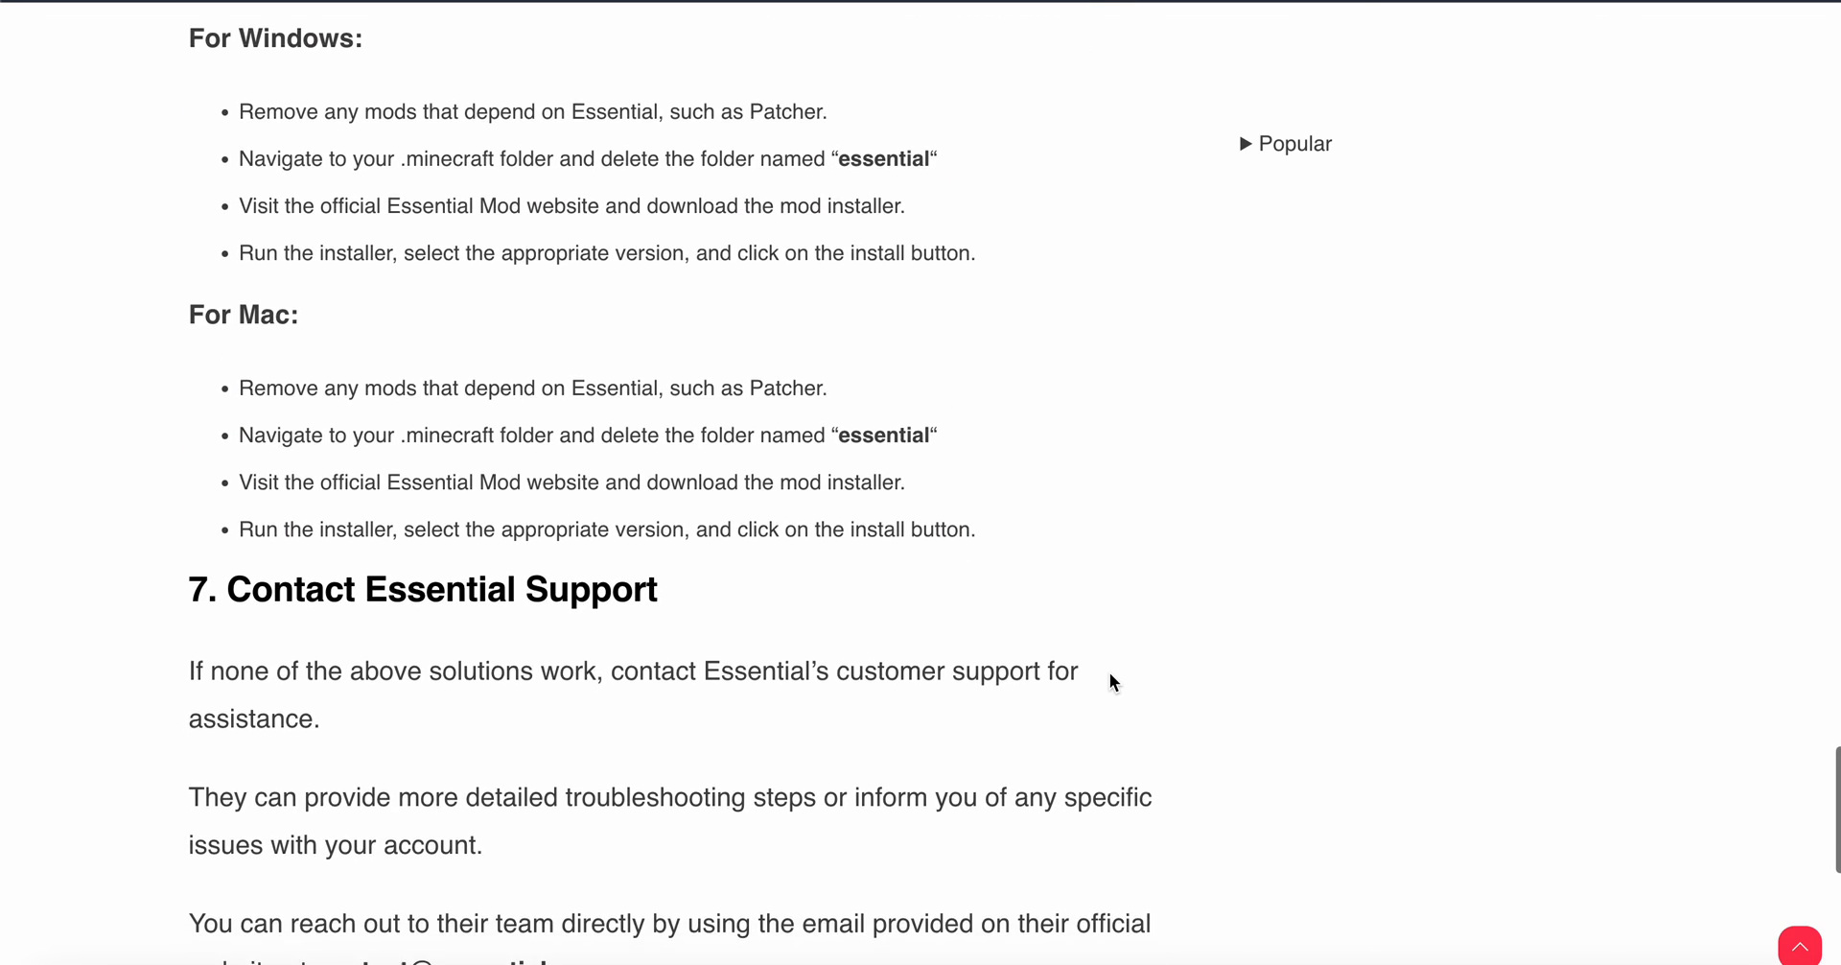
{"action": "scroll", "scroll_direction": "down", "scroll_amount": 3}
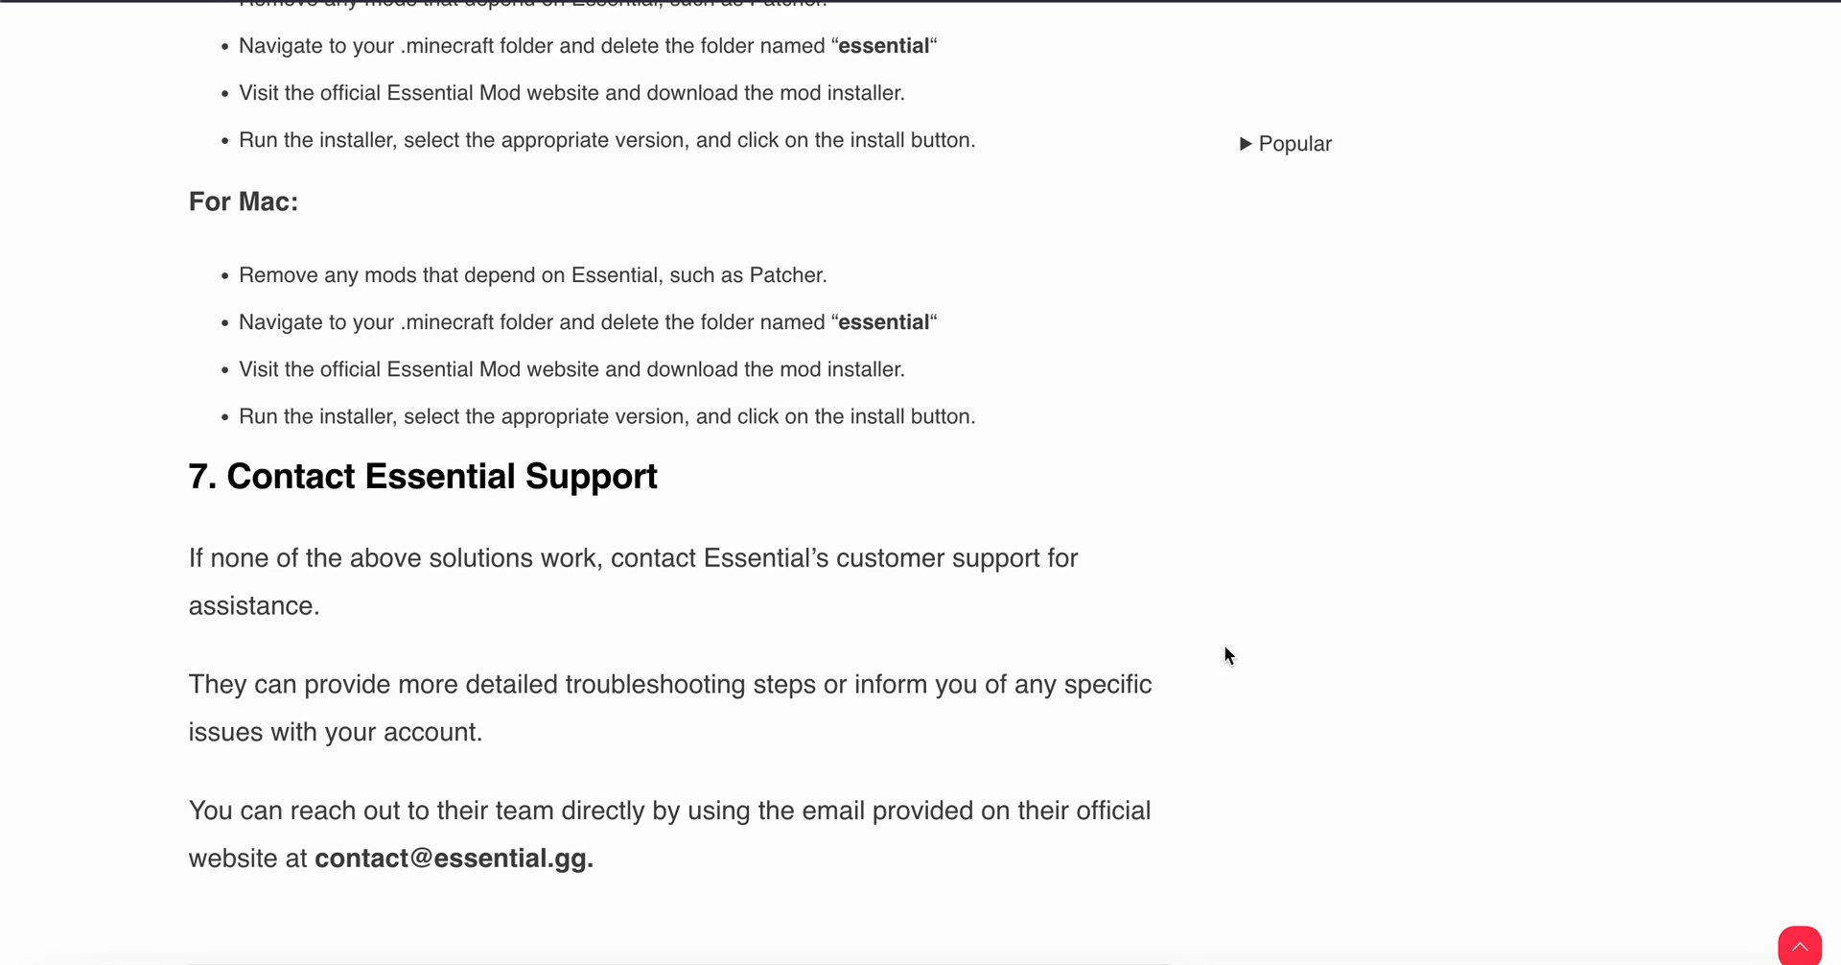
{"action": "scroll", "scroll_direction": "down", "scroll_amount": 3}
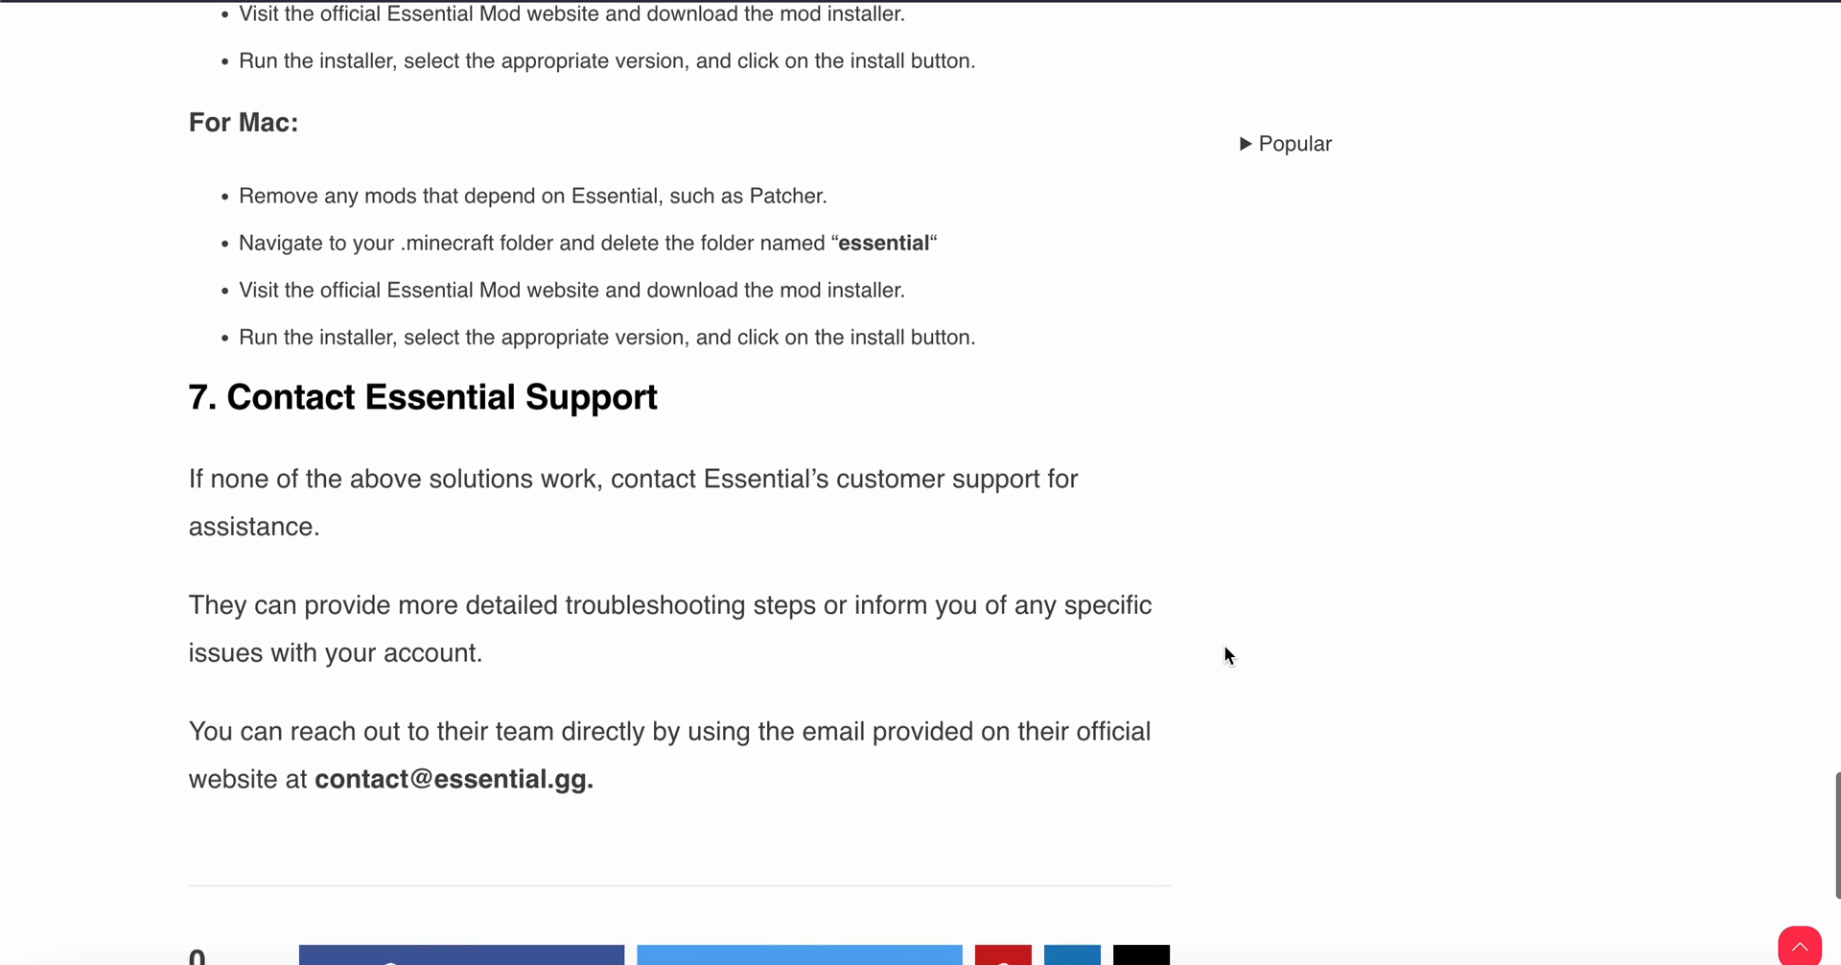
{"action": "scroll", "scroll_direction": "down", "scroll_amount": 3}
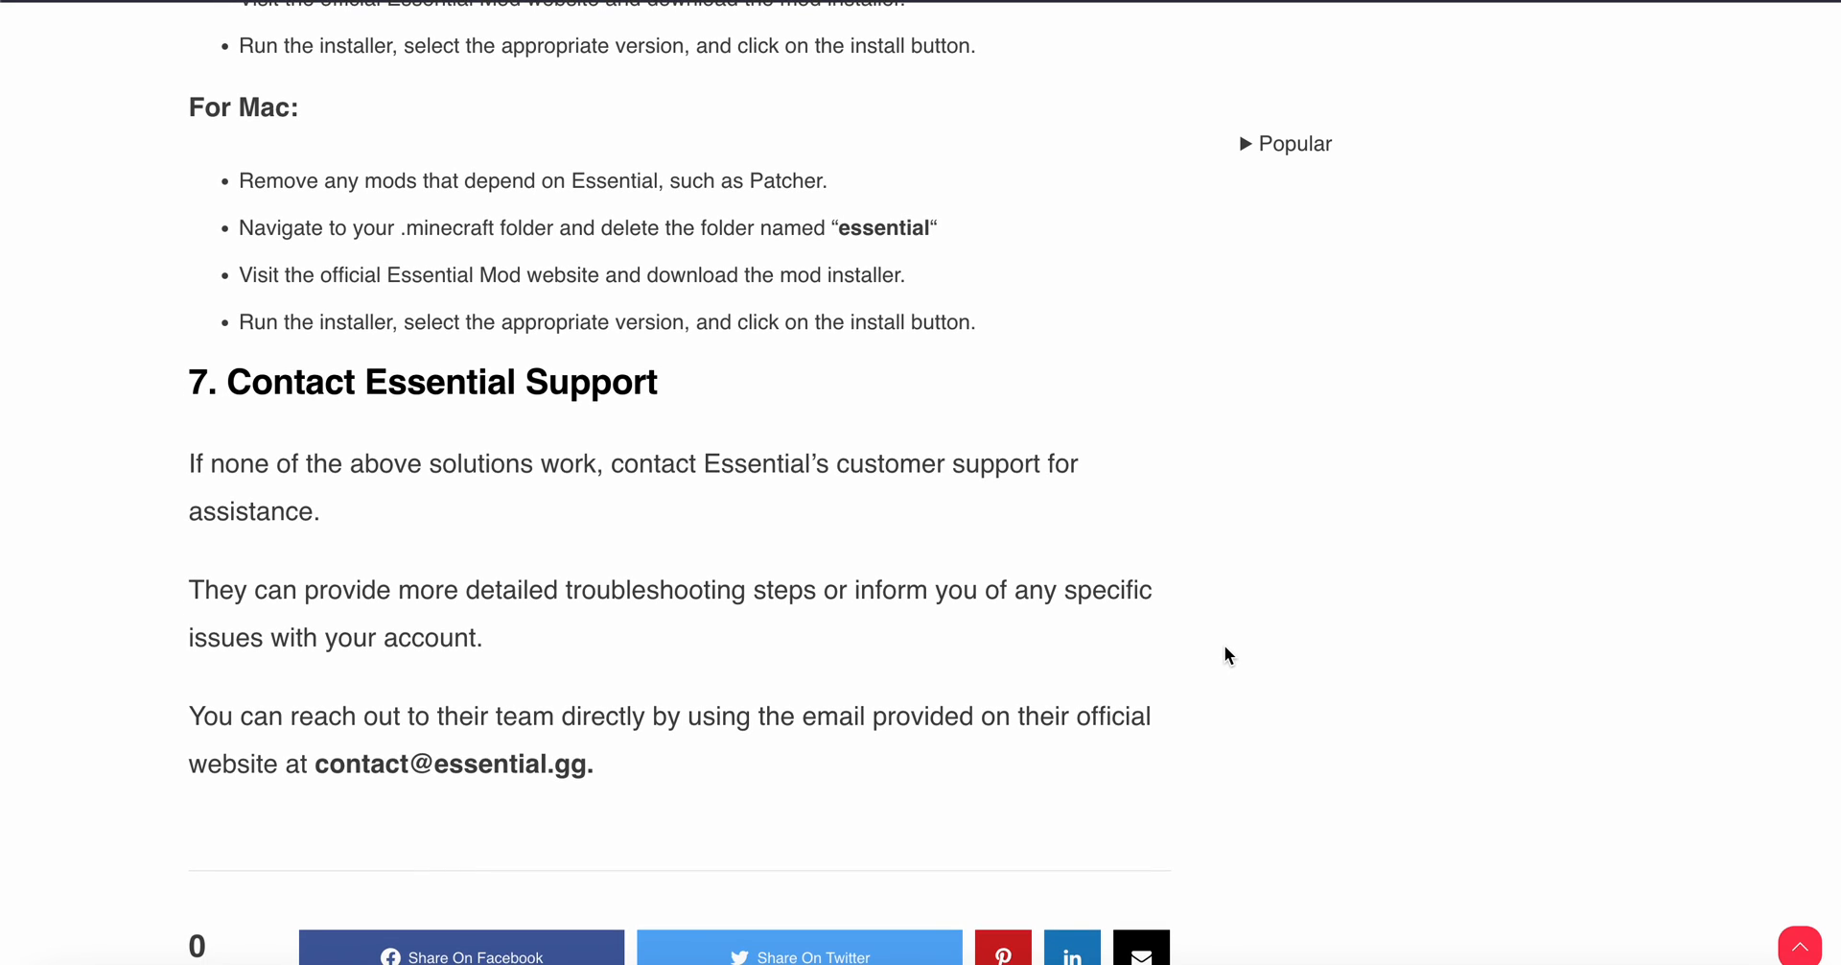
{"action": "scroll", "scroll_direction": "up", "scroll_amount": 3}
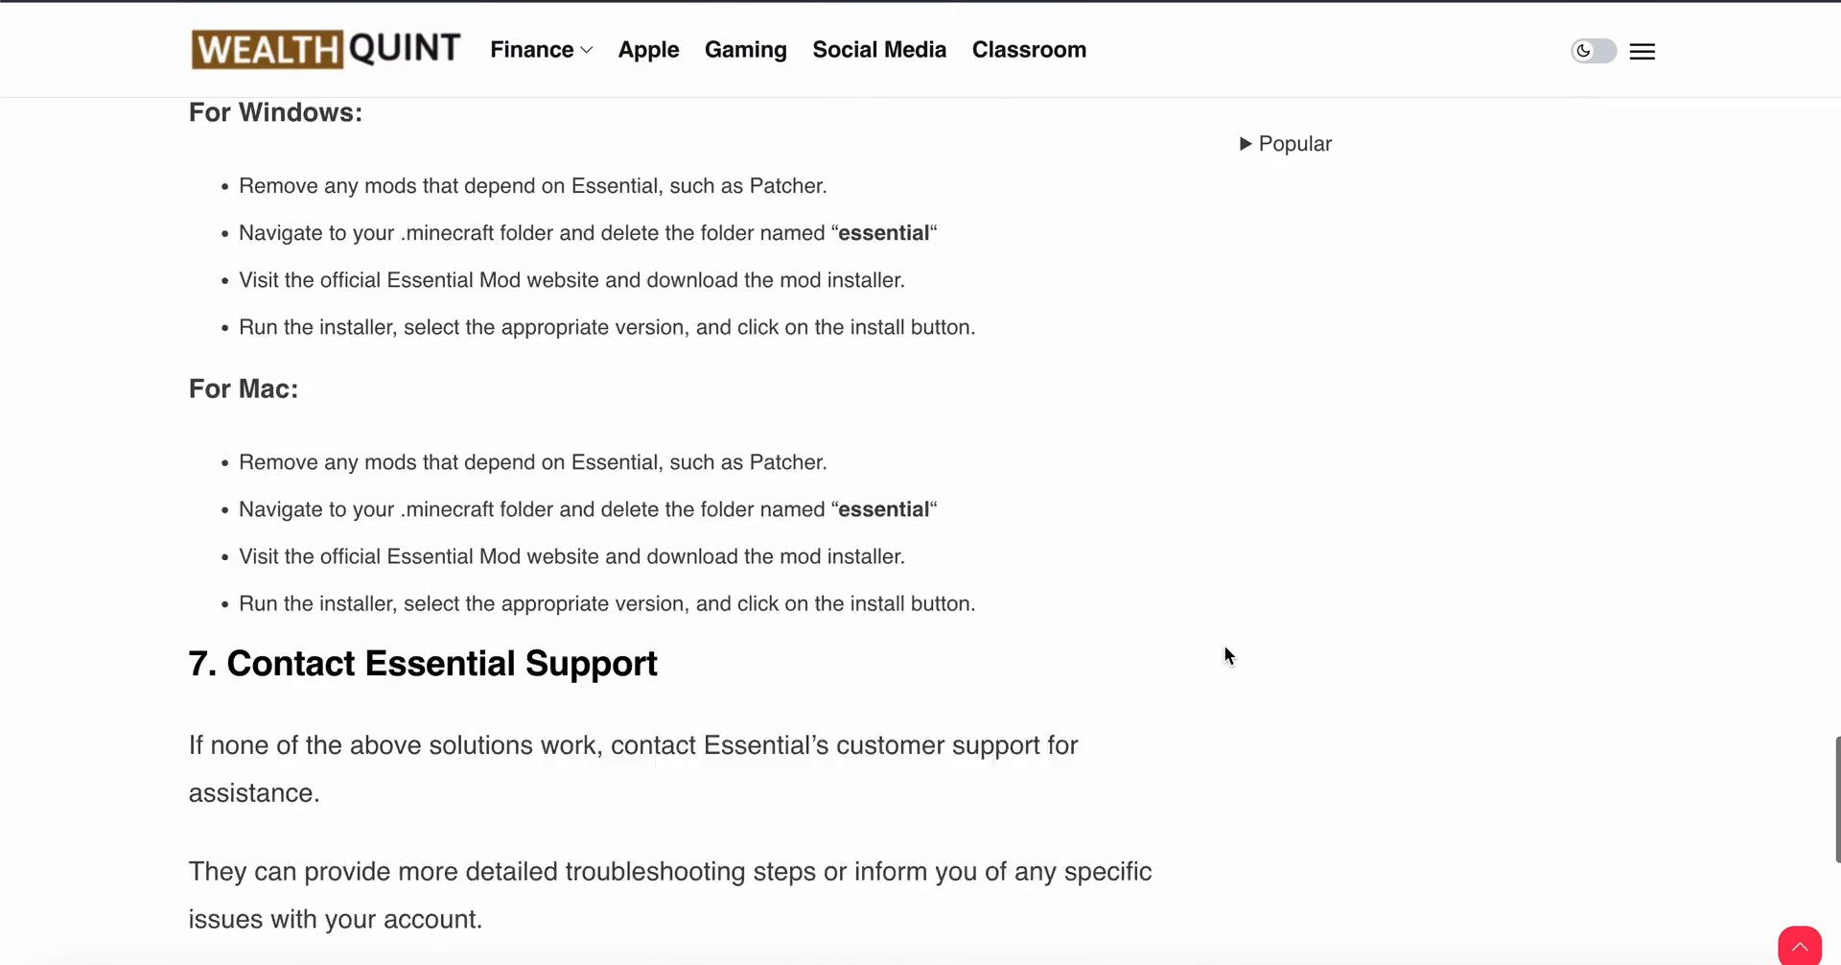
{"action": "scroll", "scroll_direction": "up", "scroll_amount": 3}
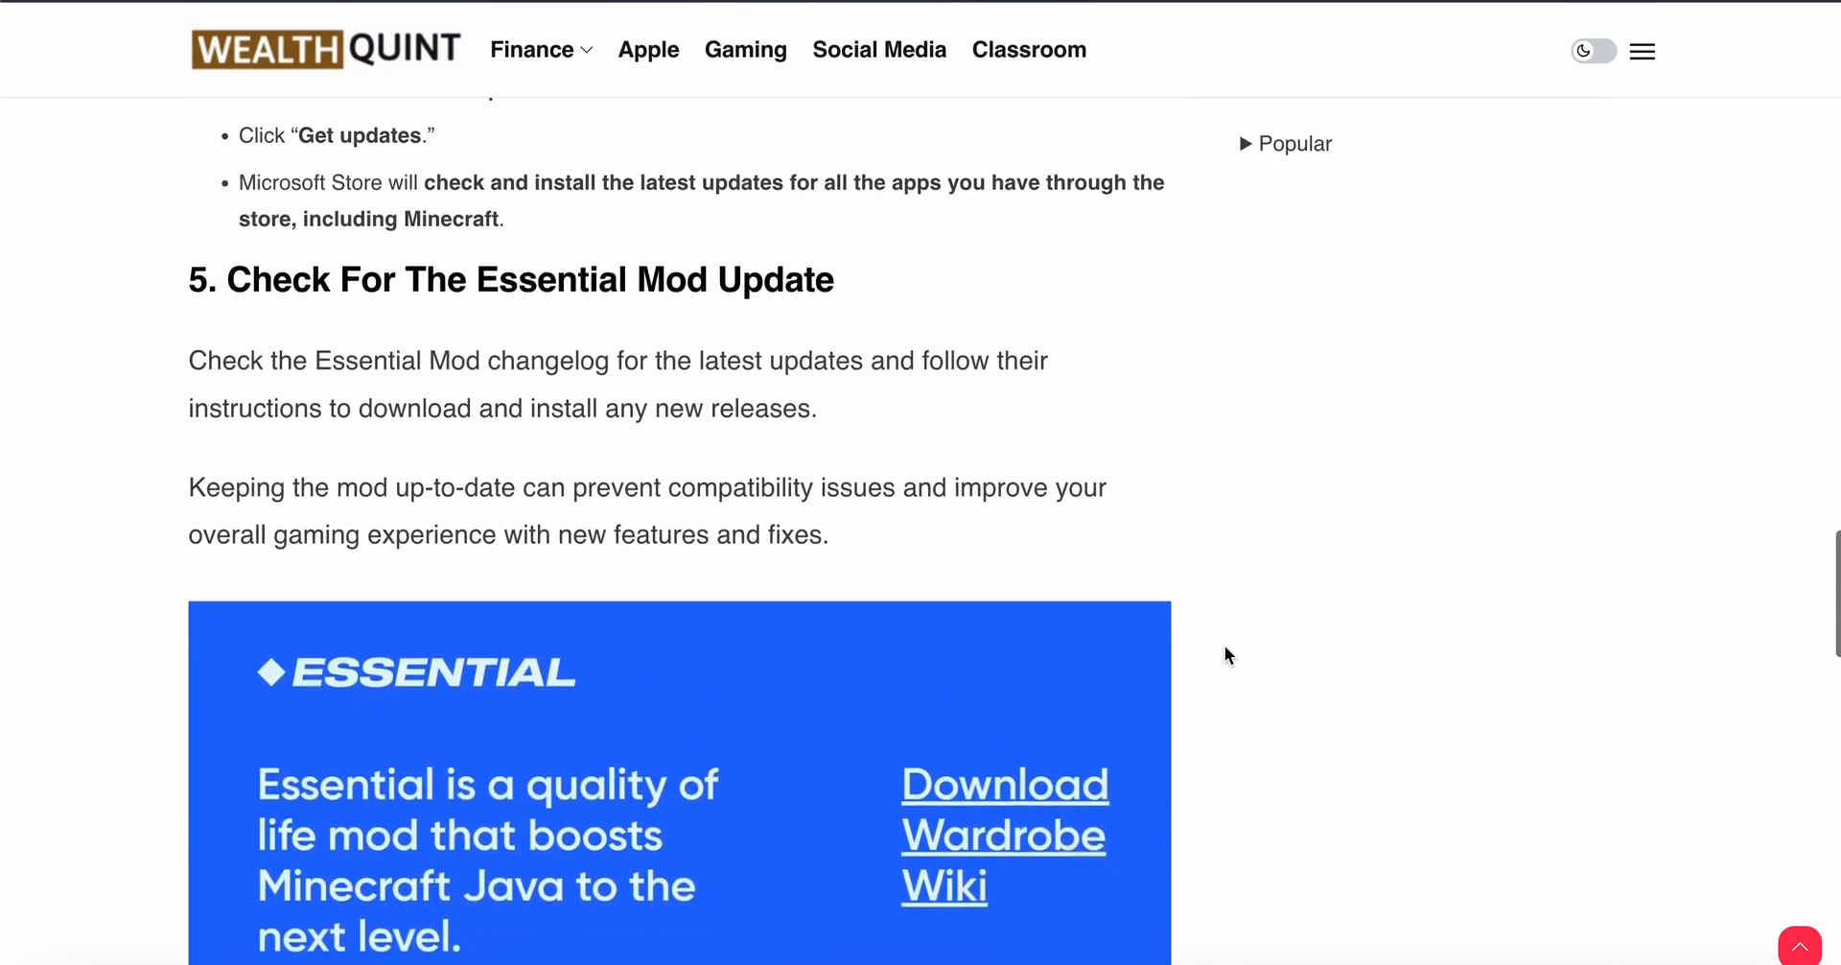